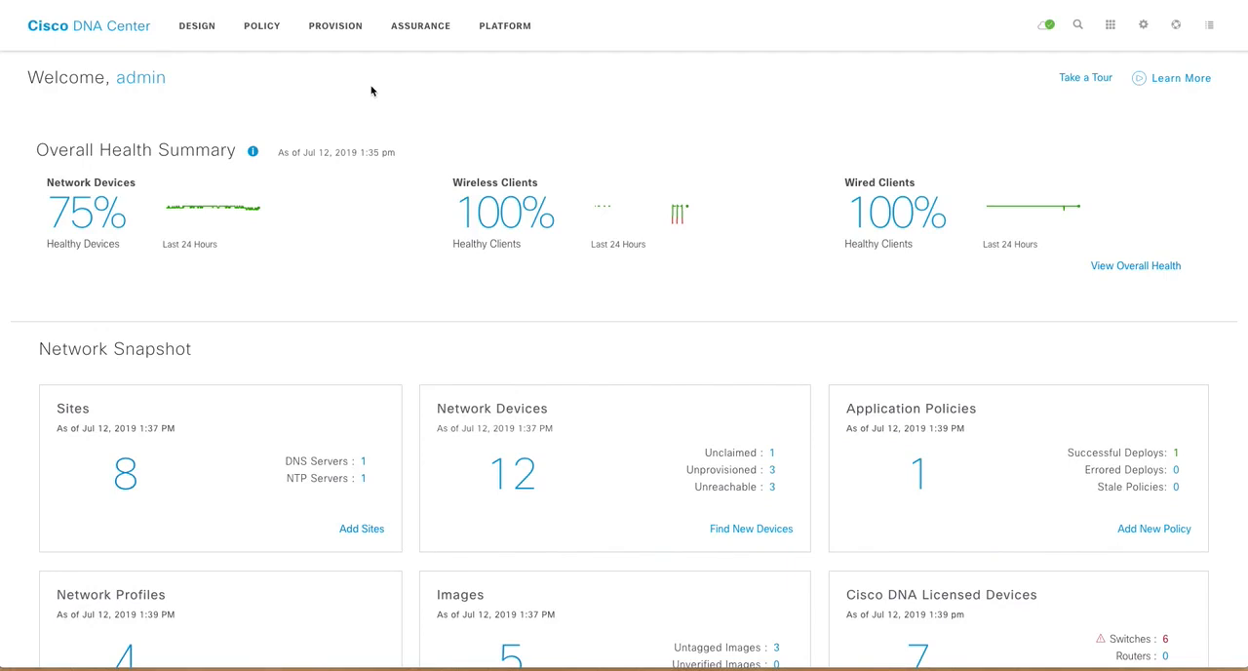
mouse_move(294, 76)
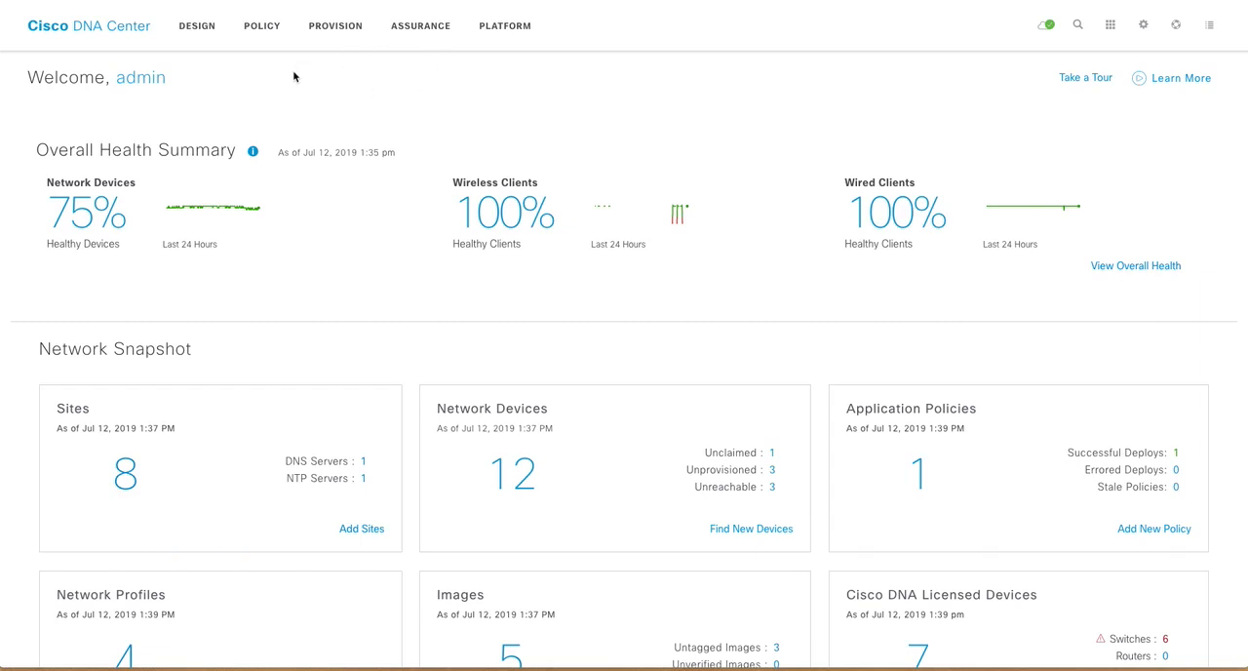
mouse_move(425, 45)
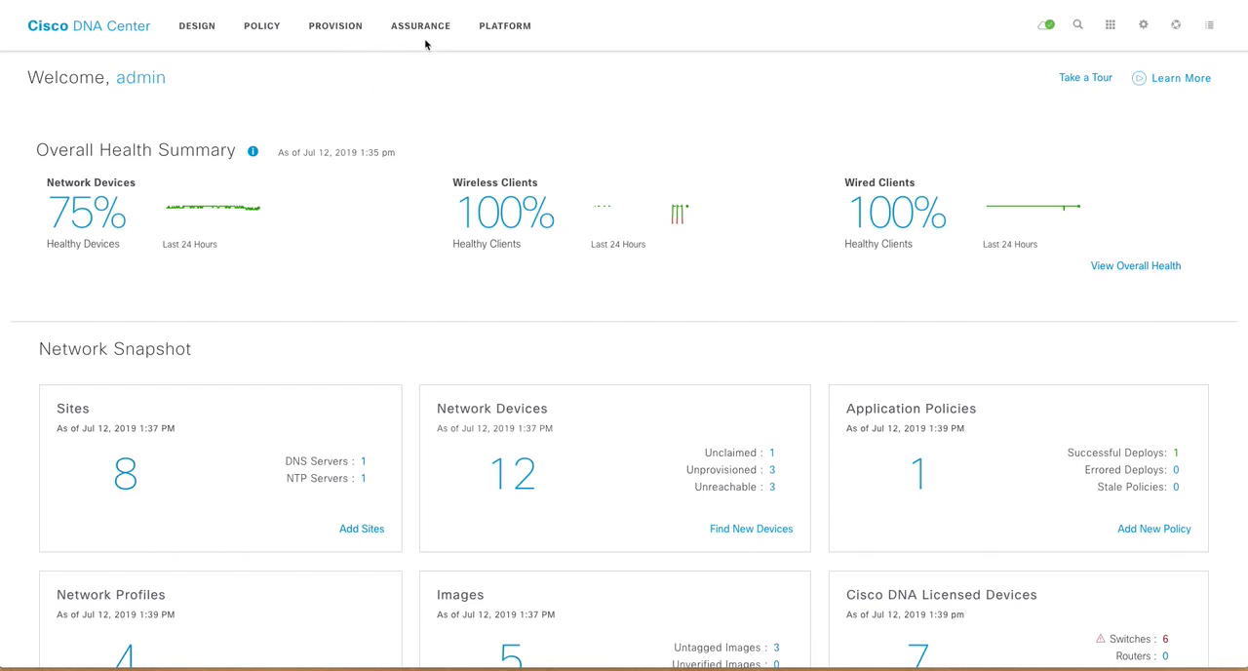
Step: Load Assurance Overall Health and browse the Issues and Manage menus
left_click(421, 25)
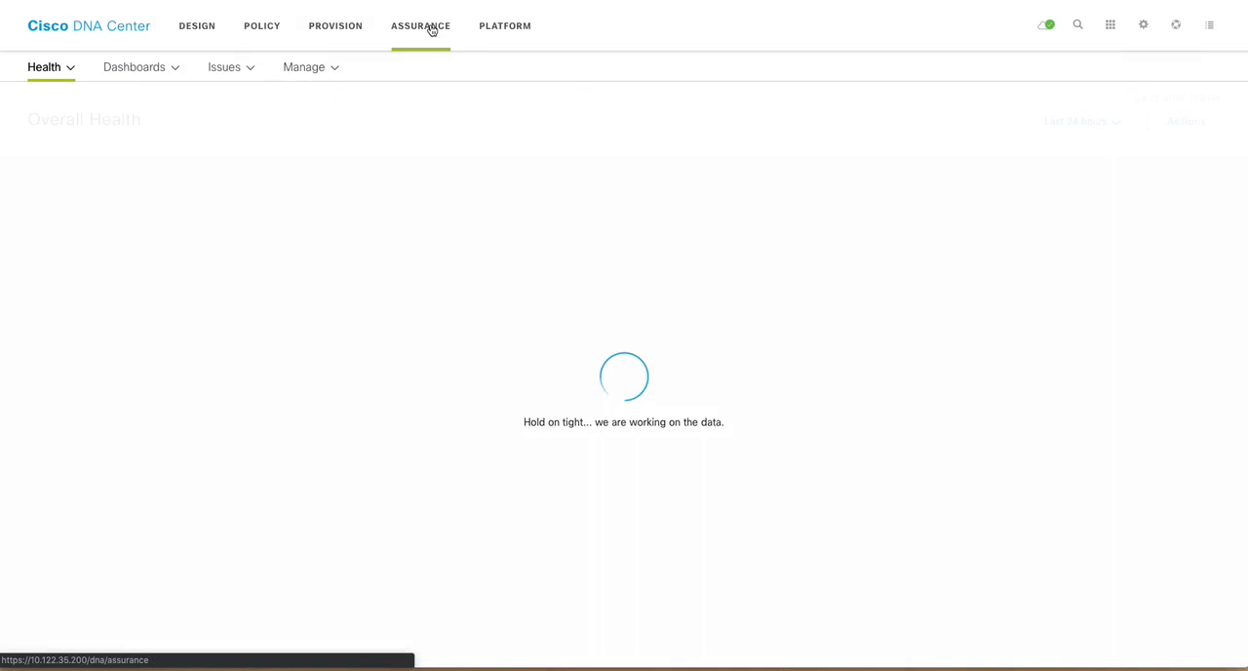
left_click(421, 25)
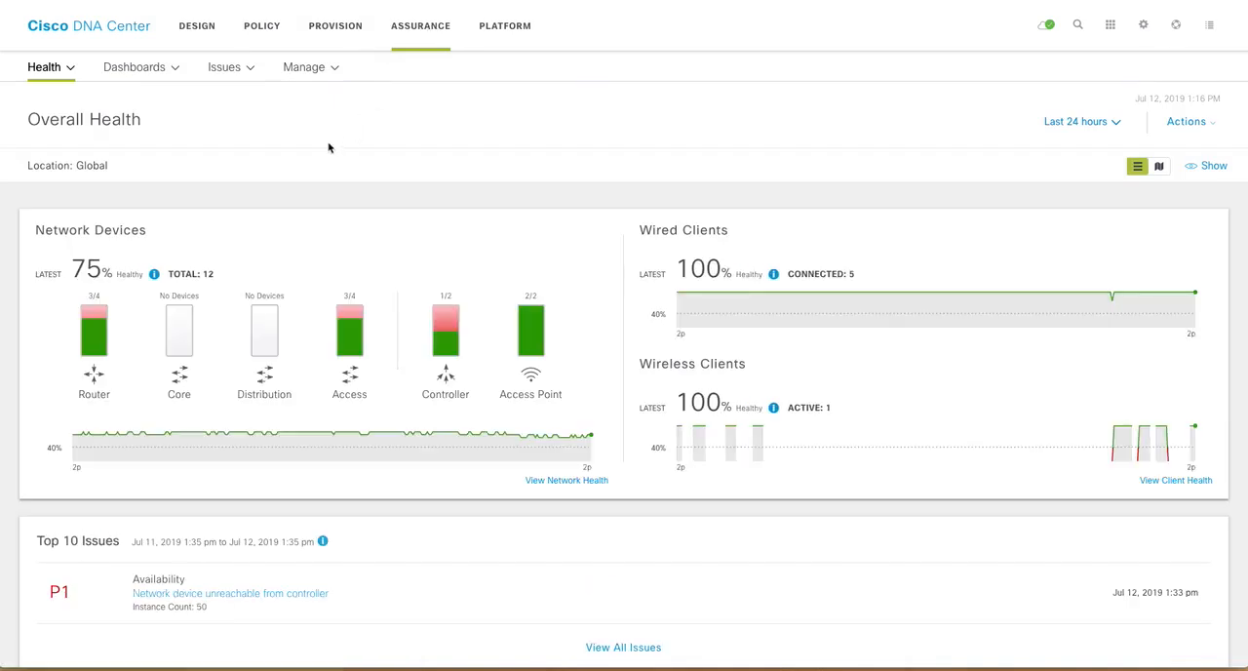
mouse_move(374, 130)
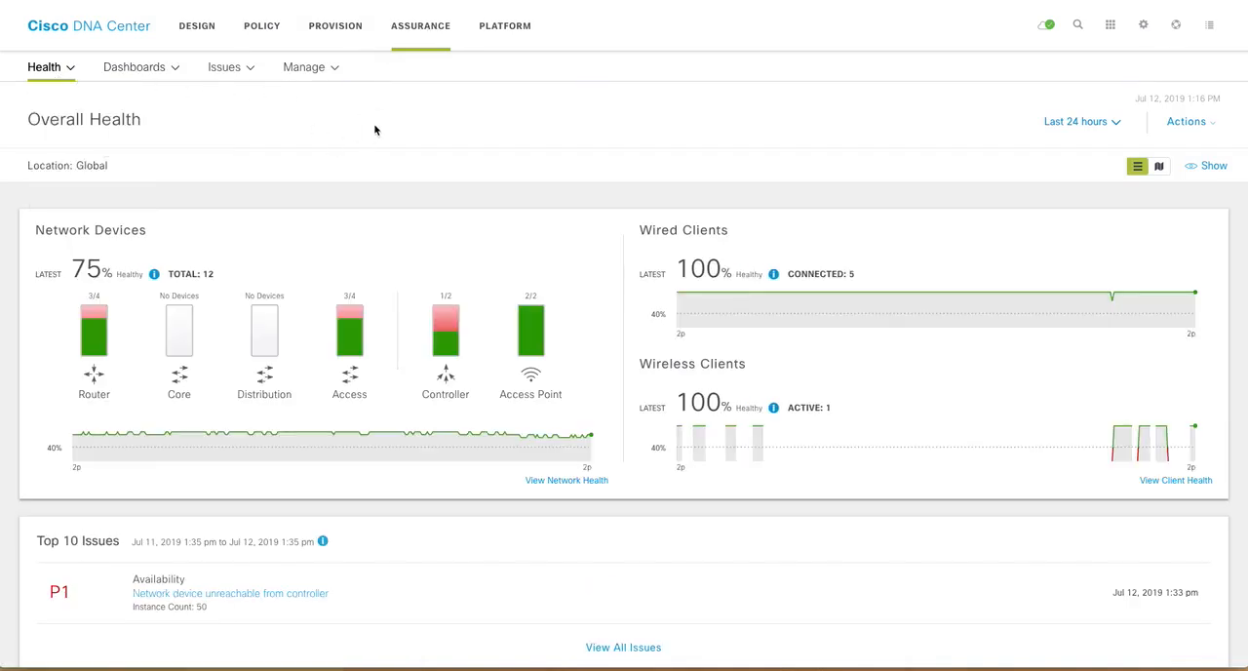
left_click(225, 66)
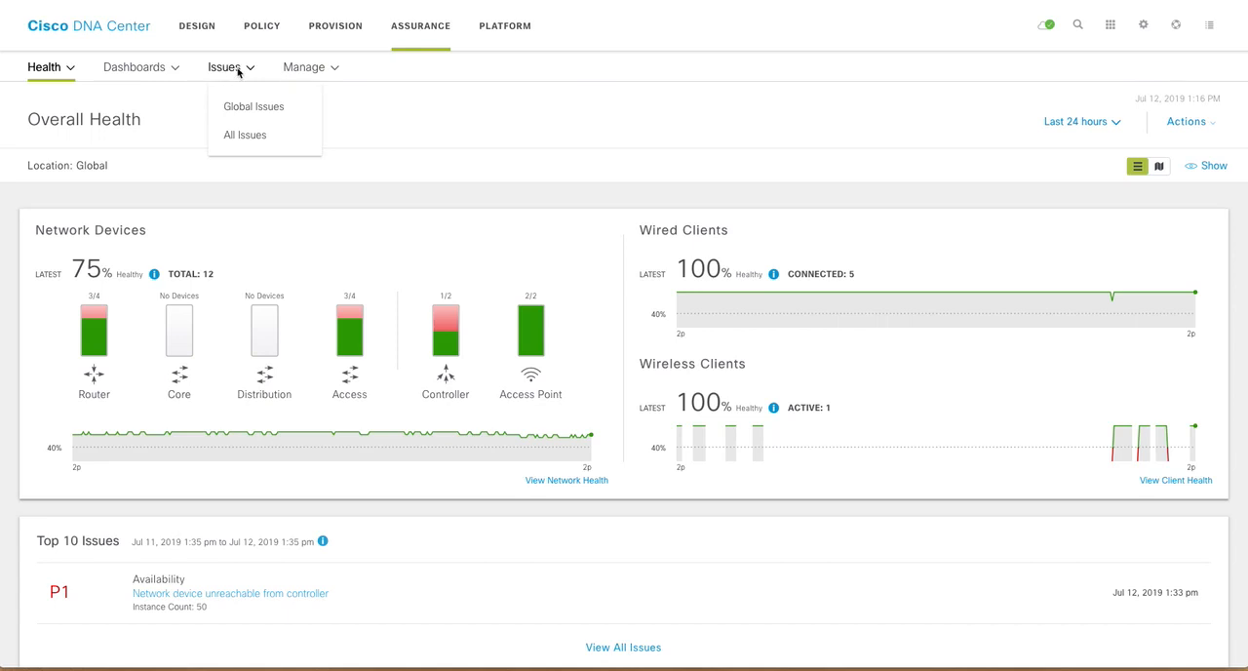
left_click(310, 66)
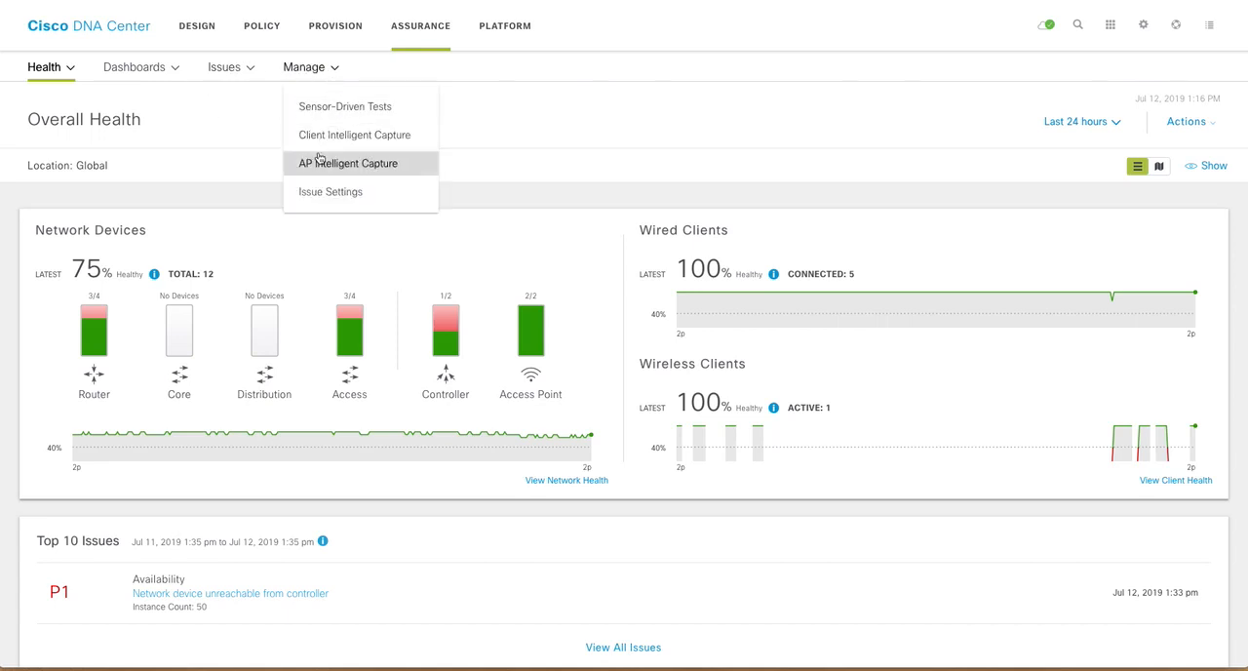
mouse_move(347, 163)
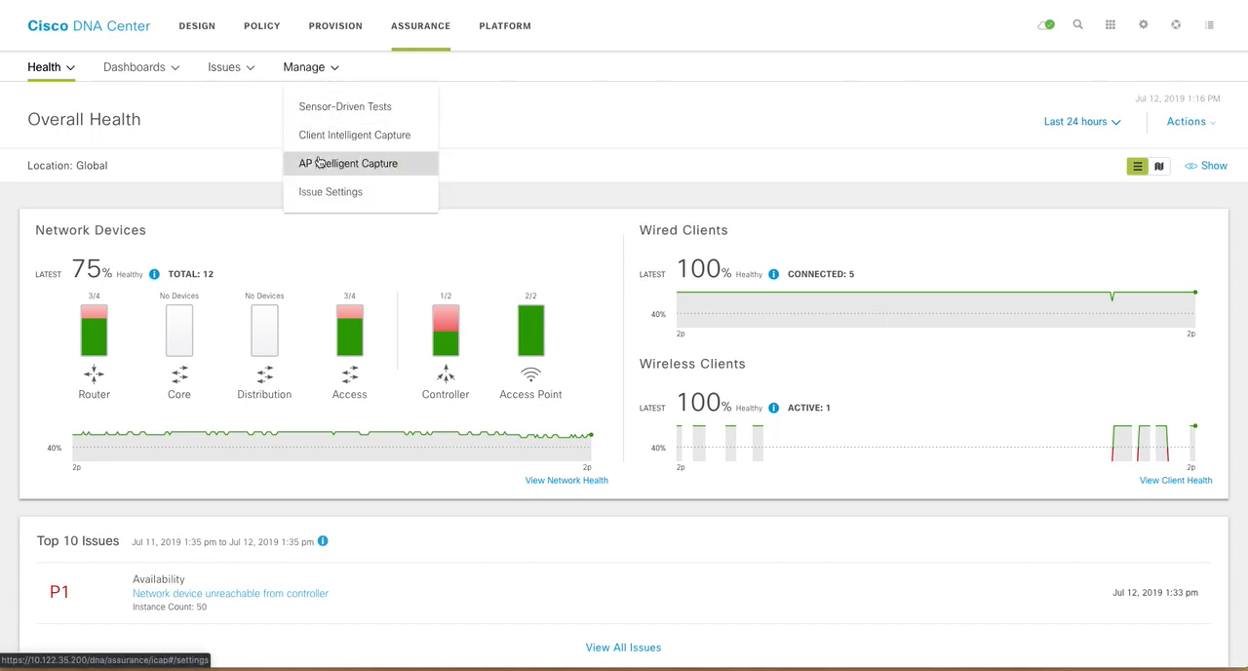
Step: Review the AP Stats and Anomaly Capture settings in AP Intelligent Capture, then go to Design
left_click(348, 163)
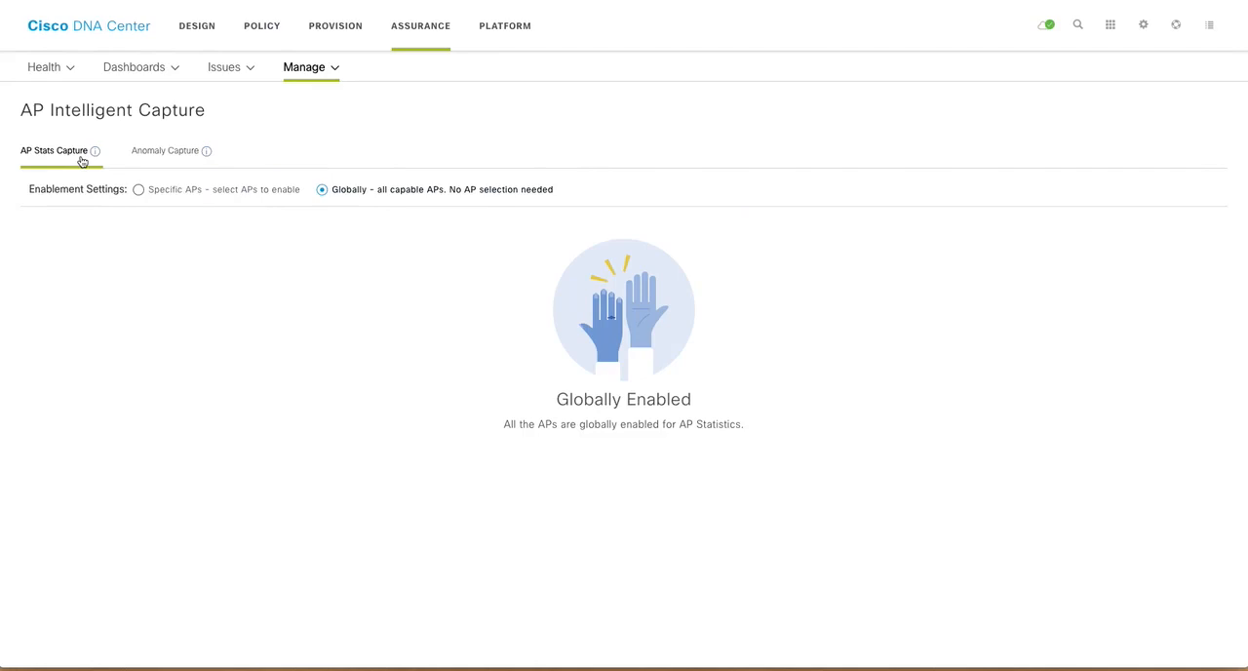
mouse_move(246, 219)
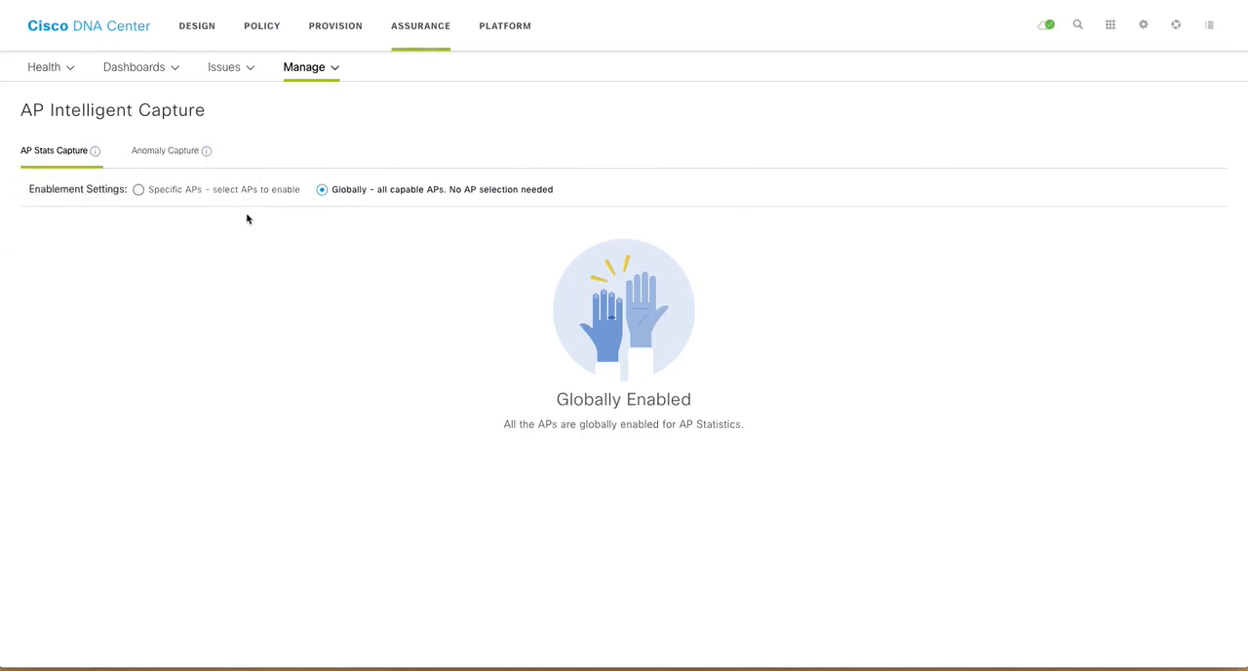
mouse_move(165, 152)
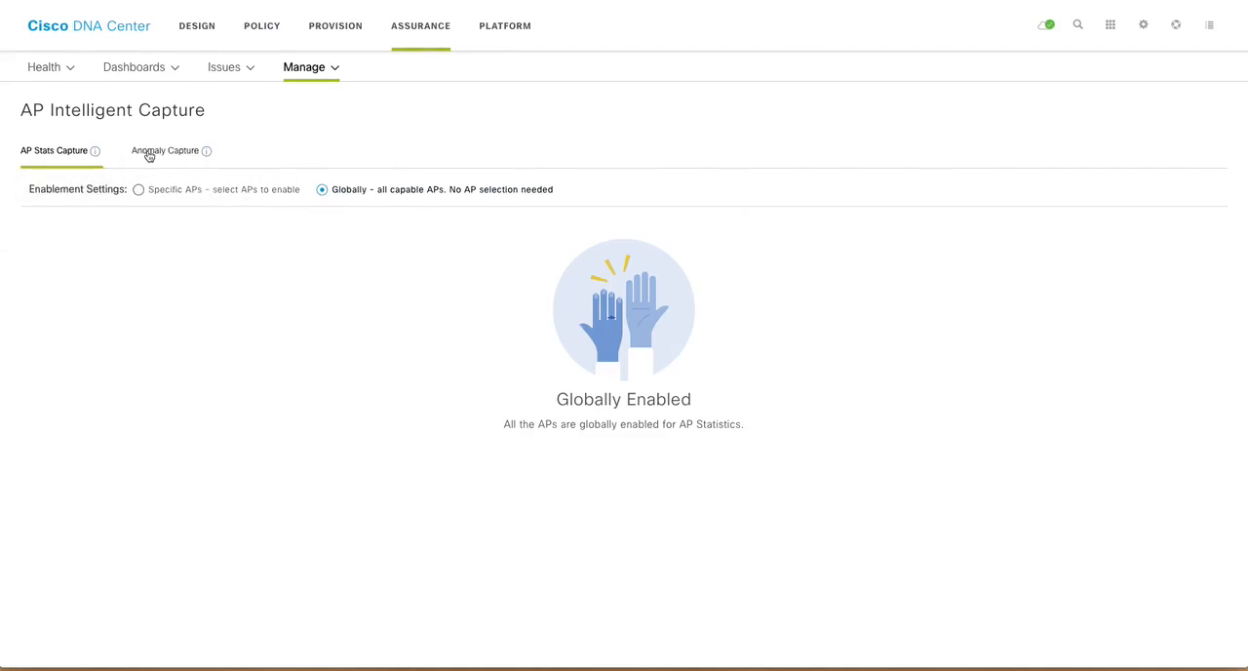
left_click(165, 151)
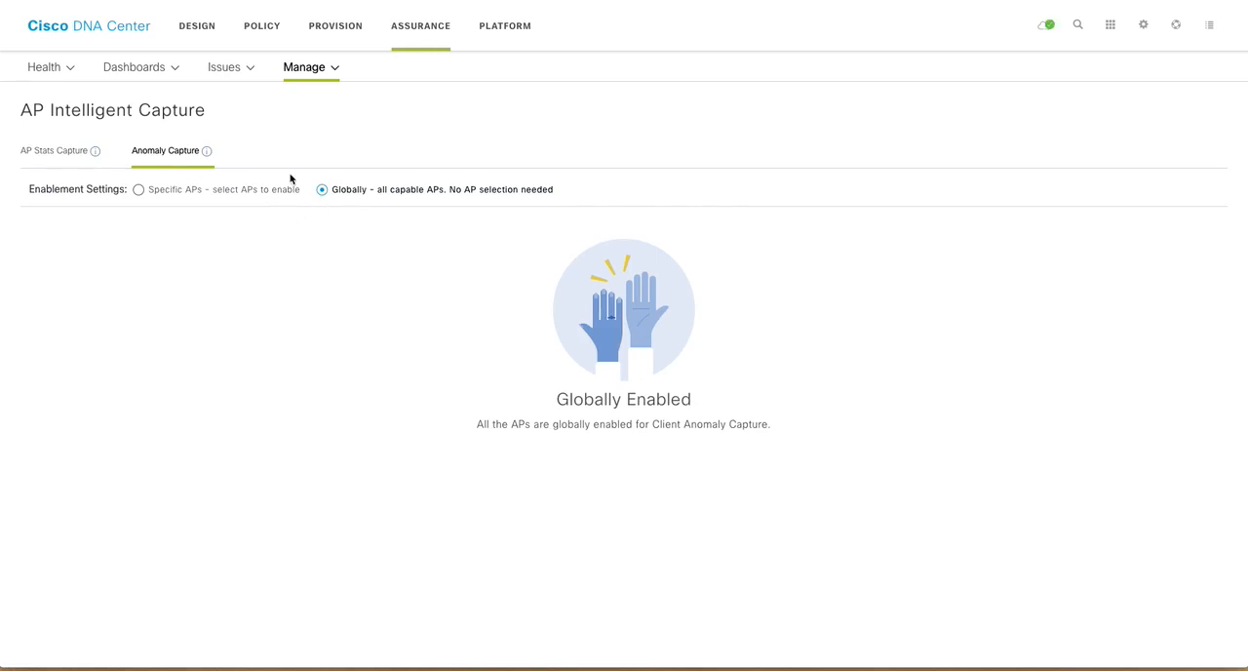
mouse_move(237, 117)
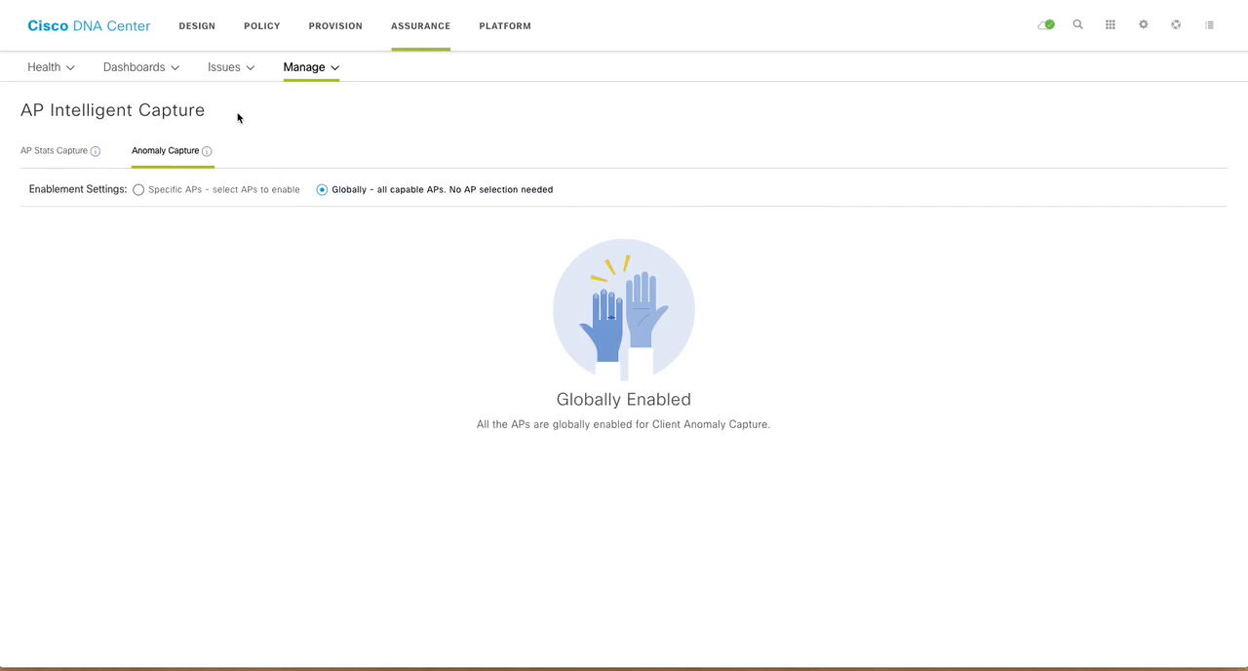
left_click(304, 66)
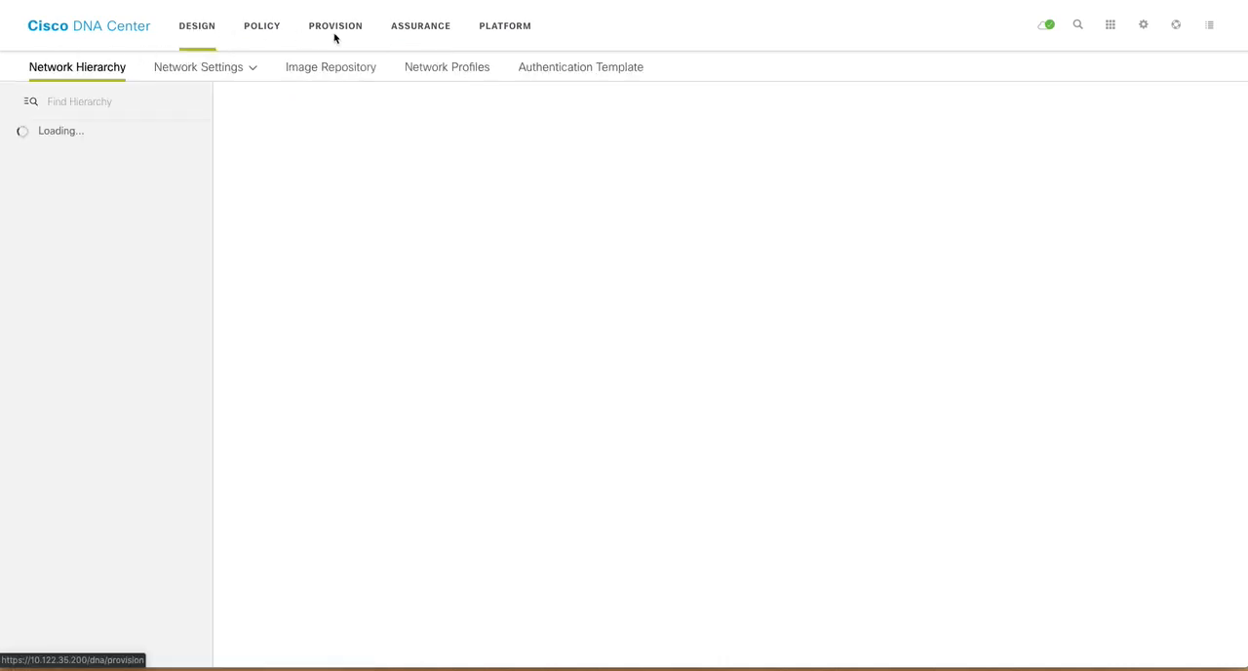
Step: Show Client Health, browse the Wireless Clients detail table, then scroll to Client Devices
left_click(420, 25)
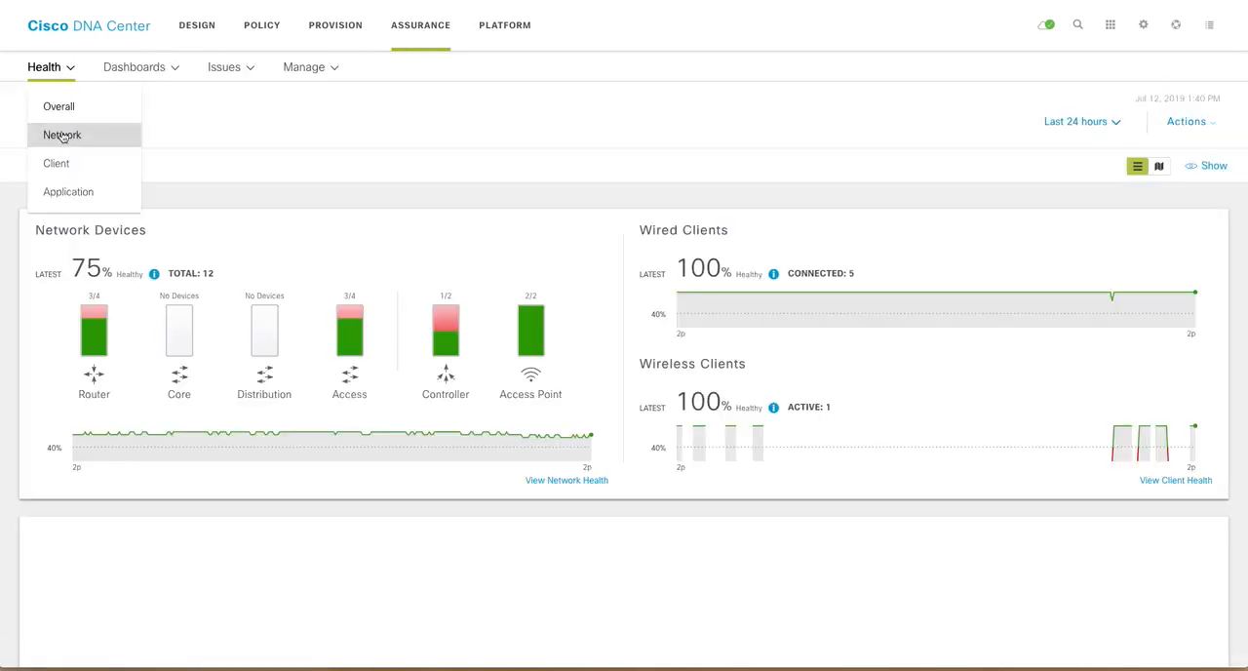
left_click(63, 135)
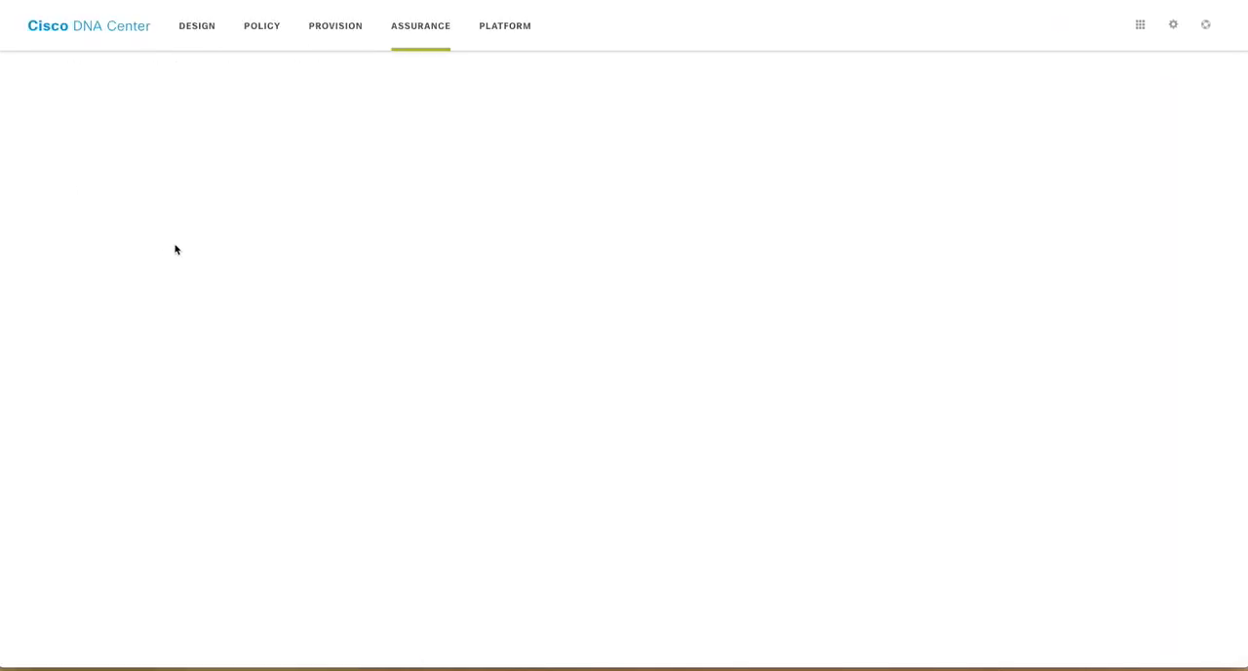
left_click(420, 26)
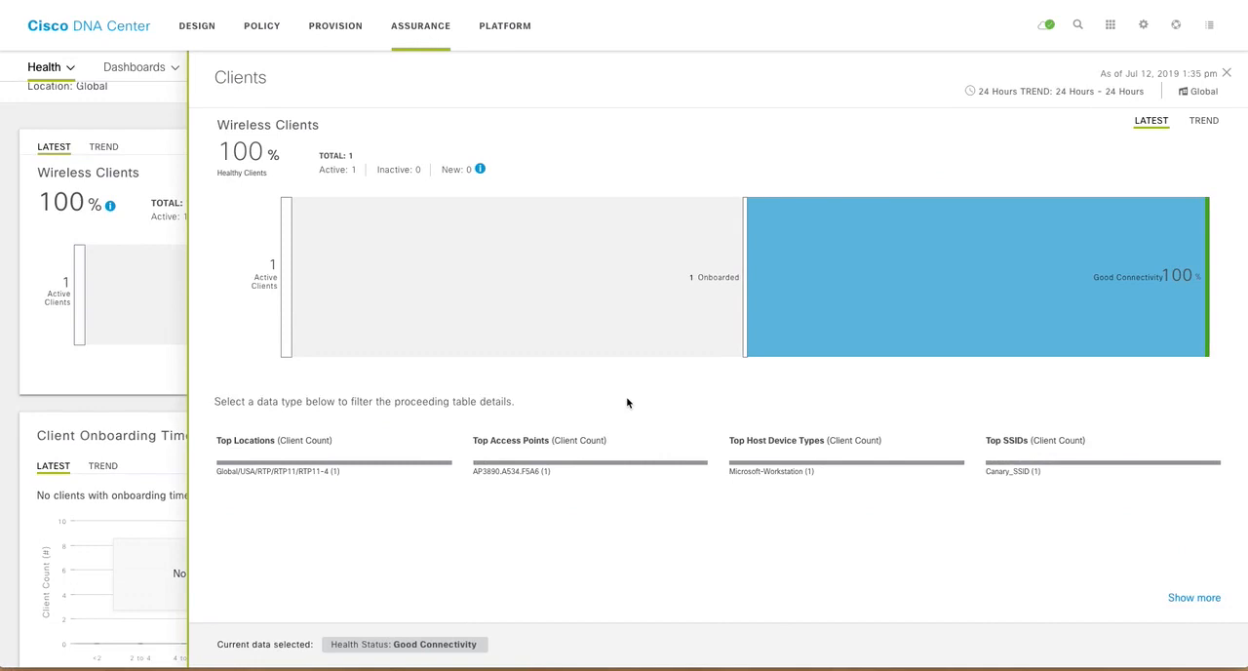
scroll("down", 3)
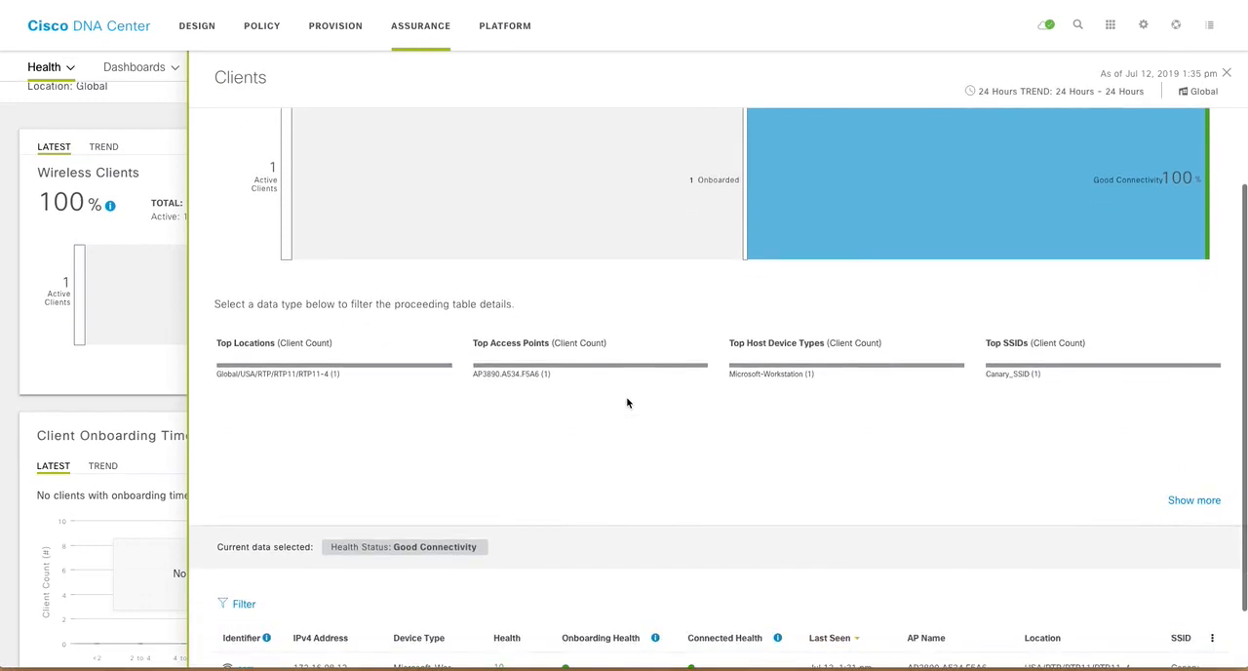
scroll("down", 3)
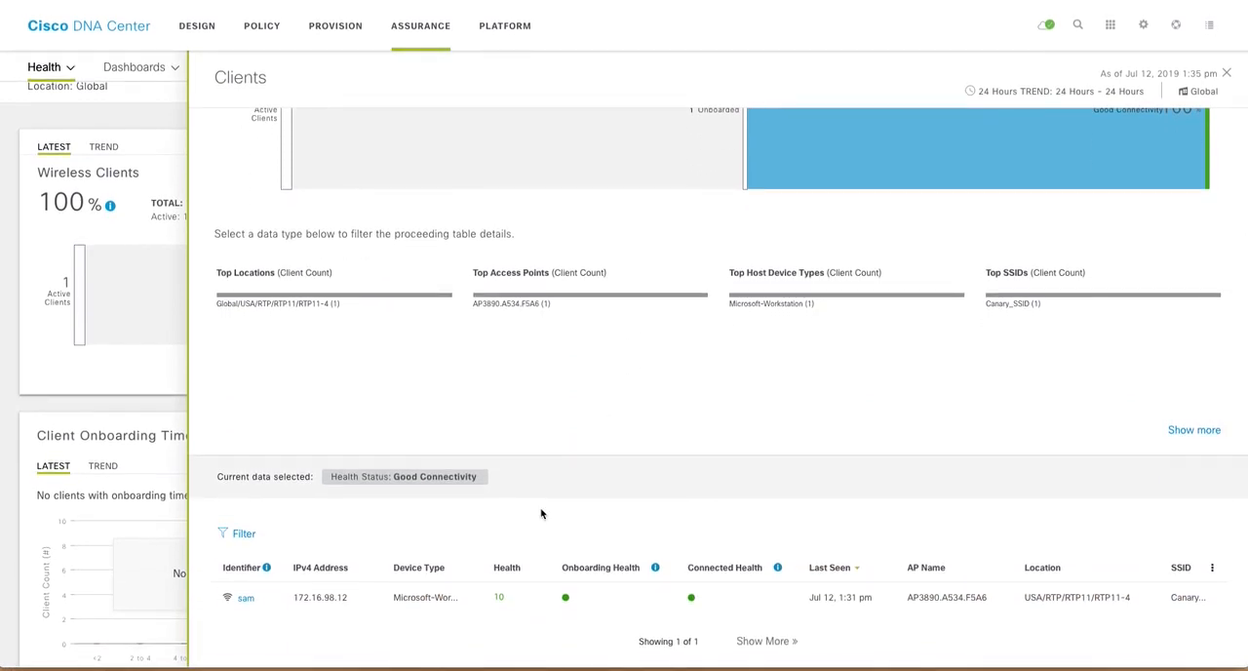
mouse_move(901, 597)
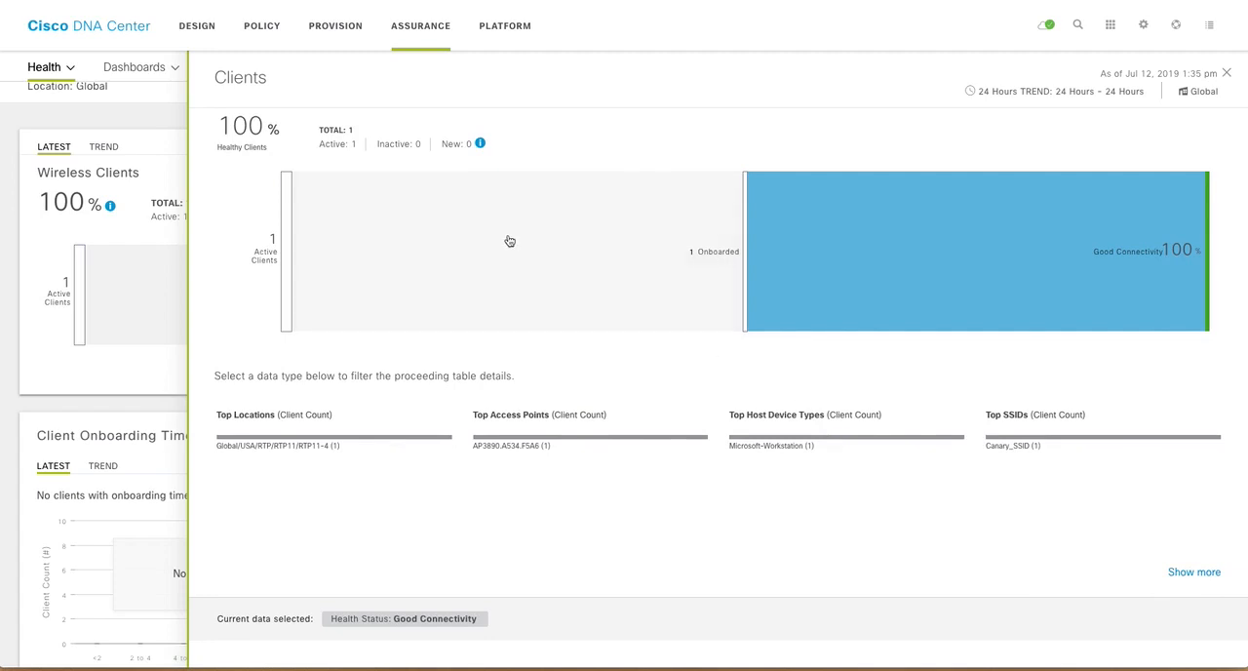
scroll("down", 3)
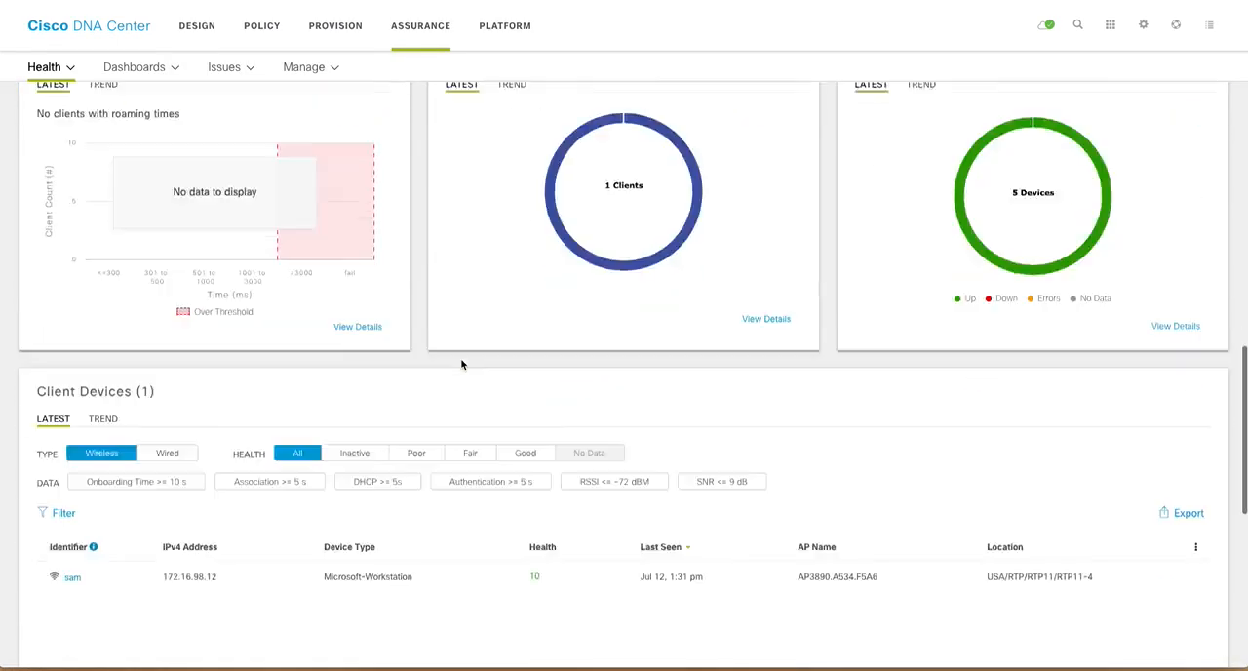
Step: Open the Client 360 page for wireless client sam from Client Devices
scroll("down", 3)
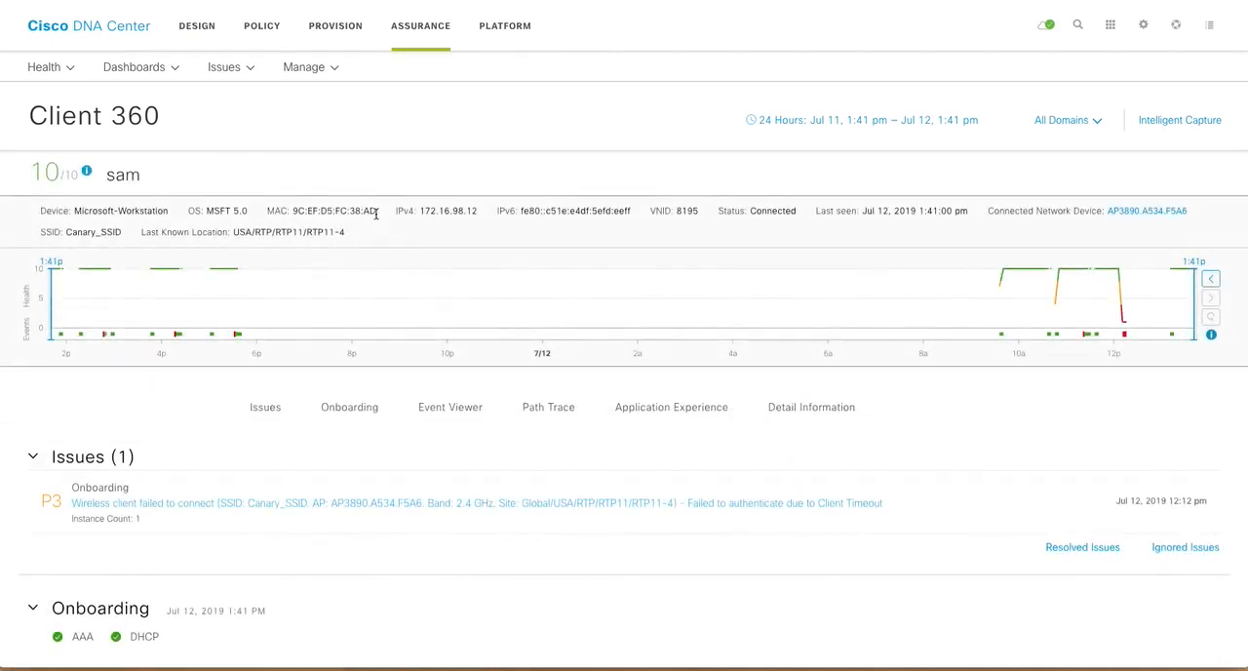
double_click(331, 211)
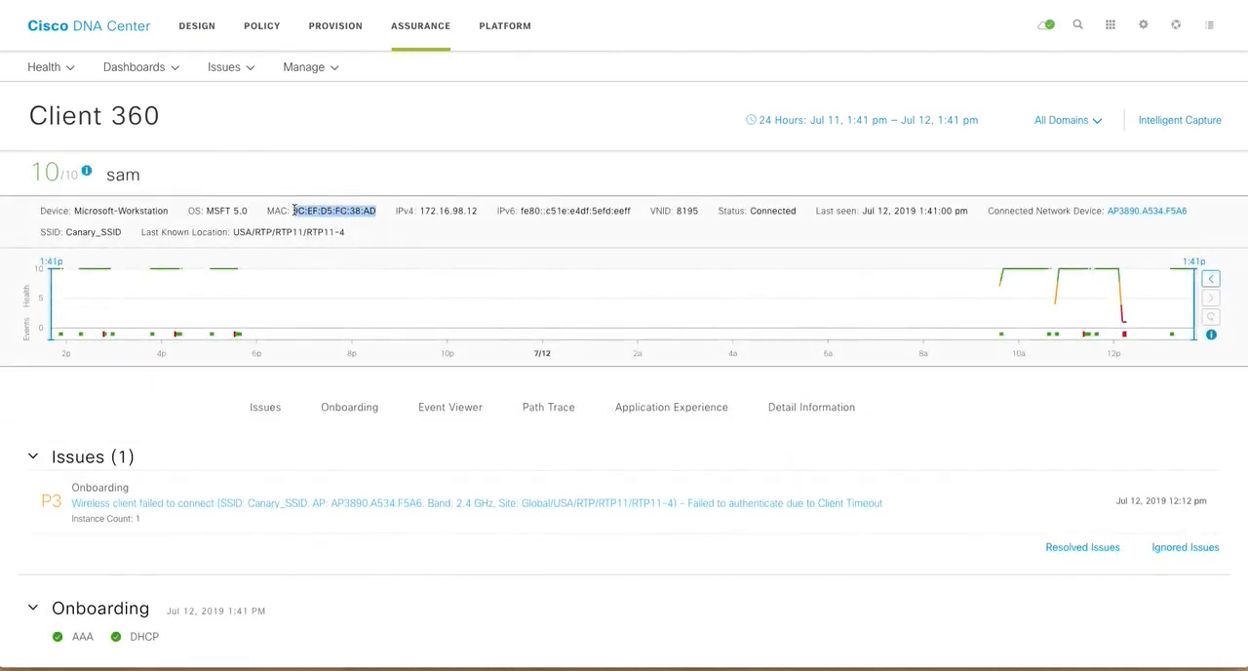
right_click(331, 211)
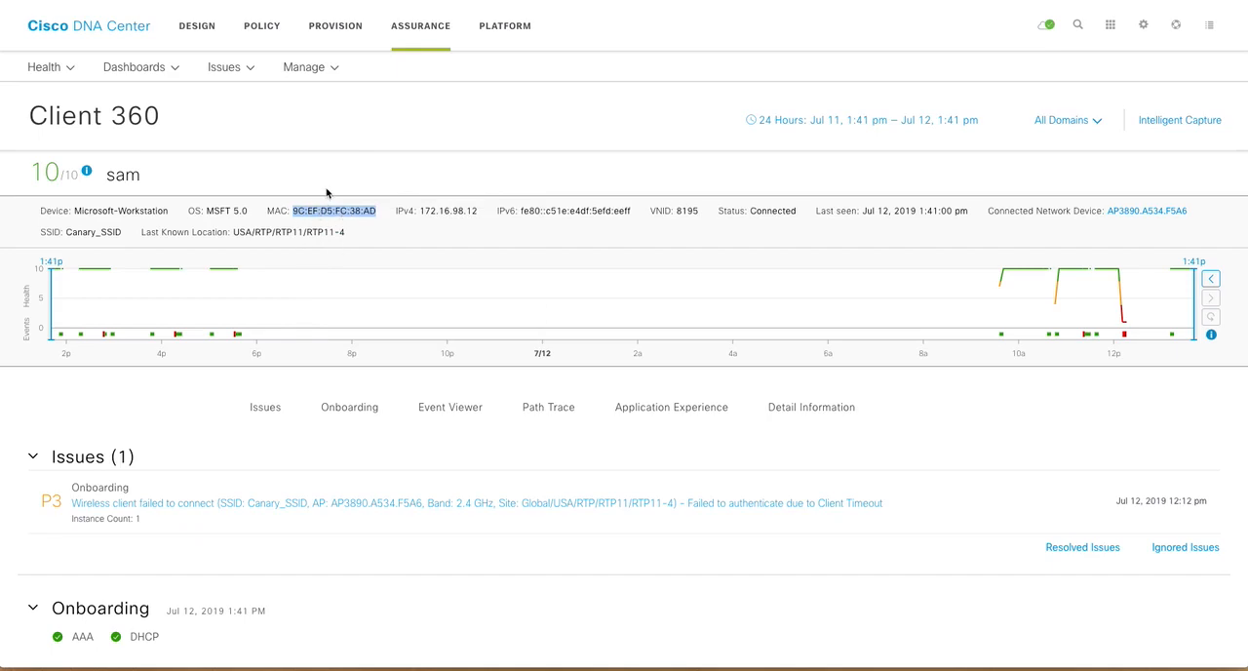
mouse_move(324, 307)
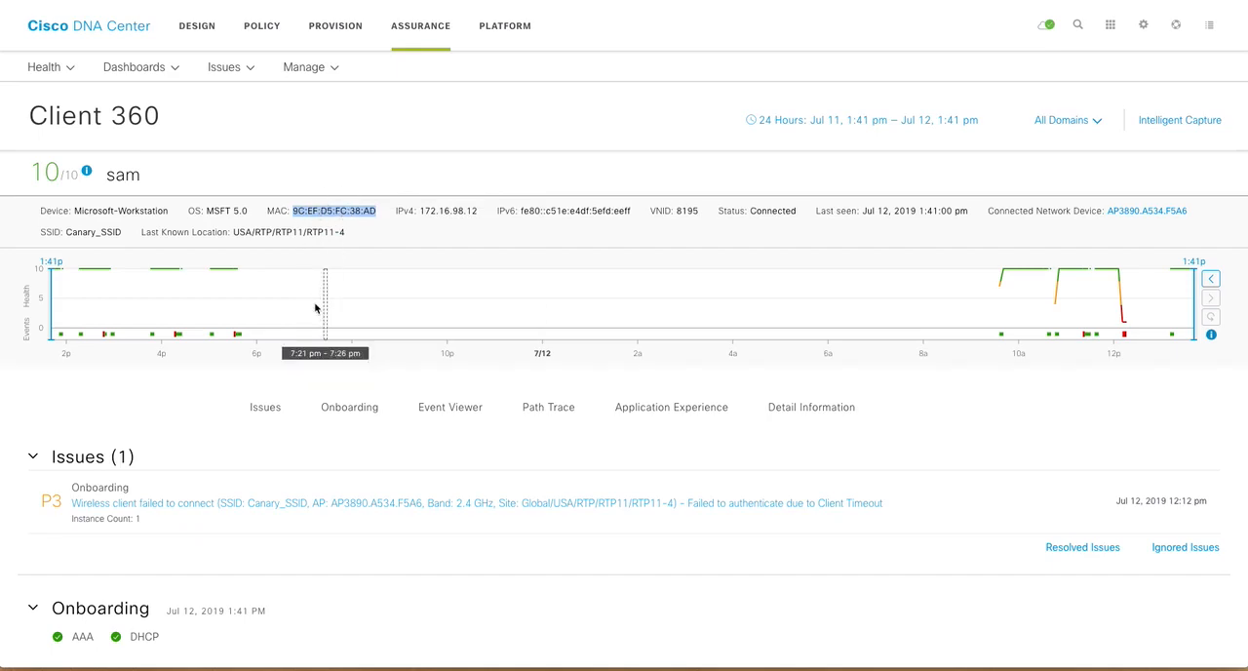
scroll("down", 3)
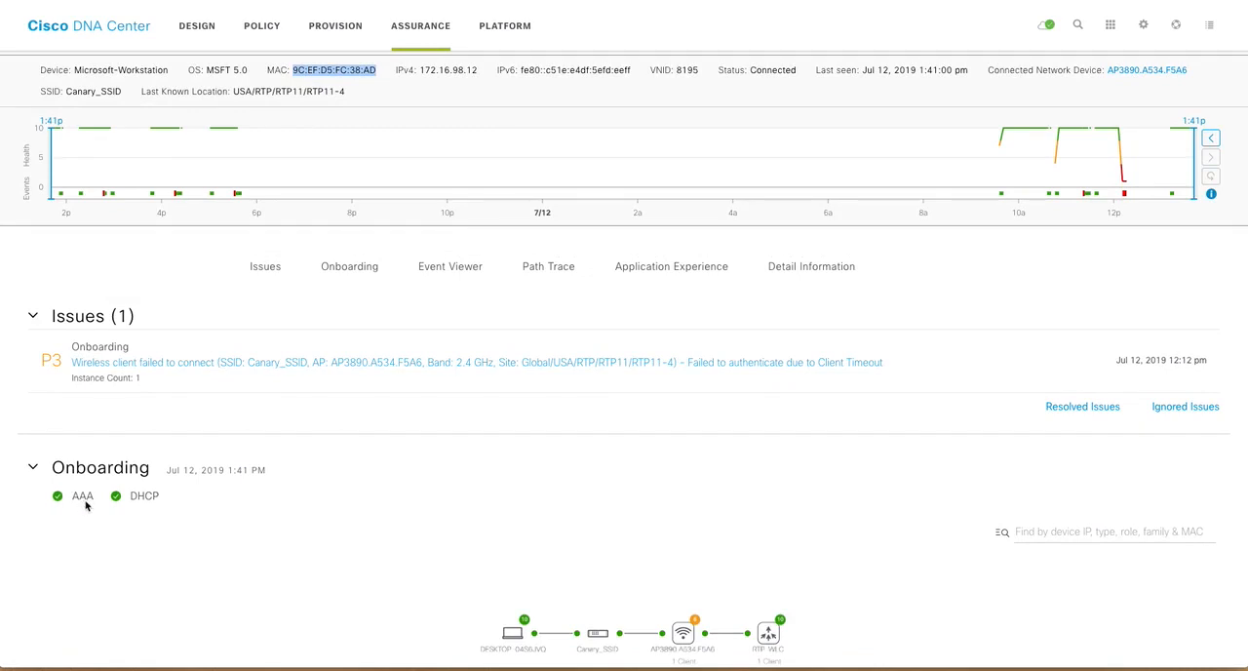
mouse_move(69, 510)
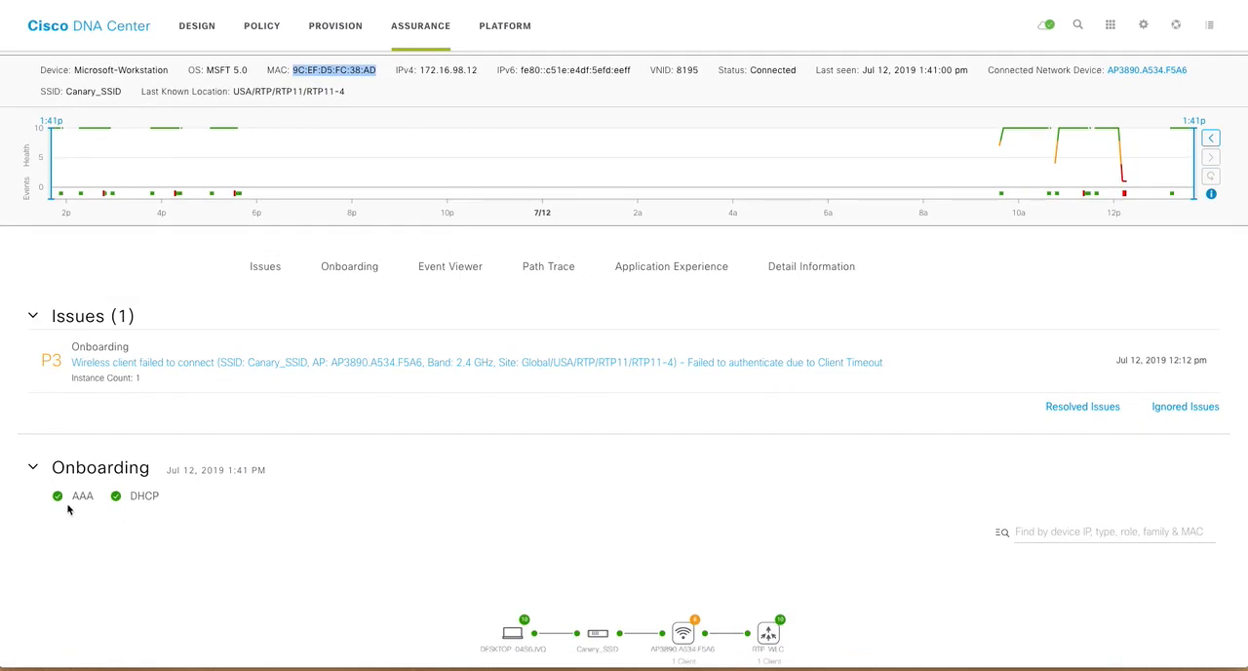
scroll("down", 3)
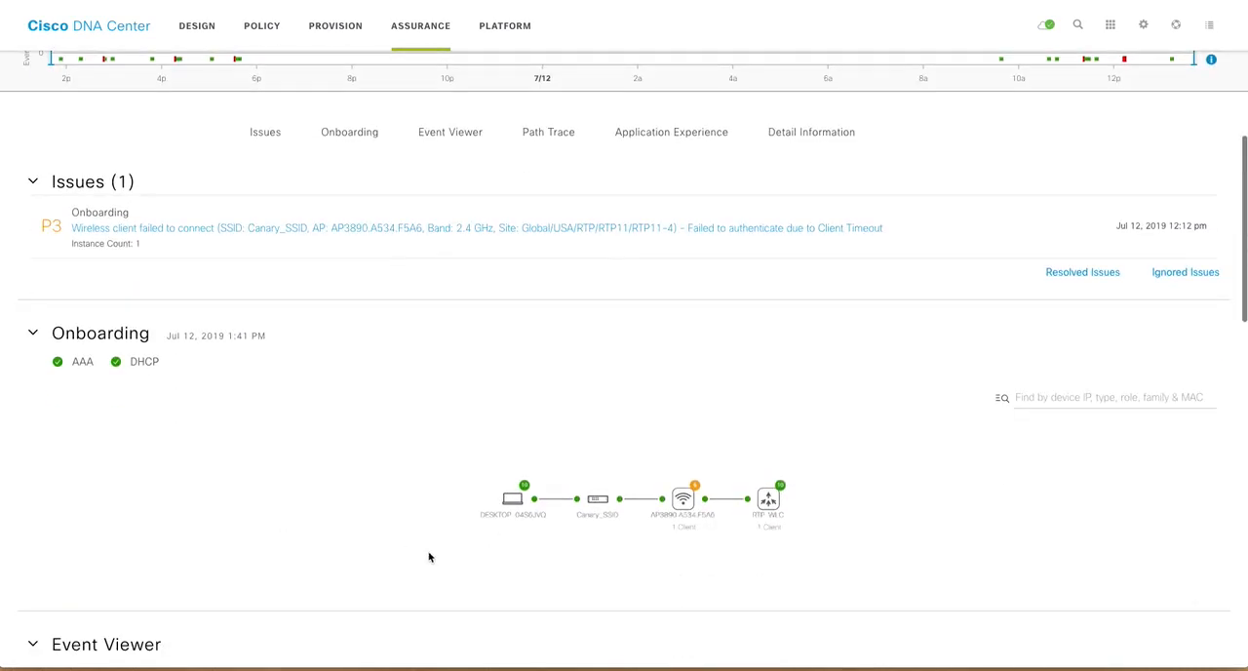
scroll("down", 3)
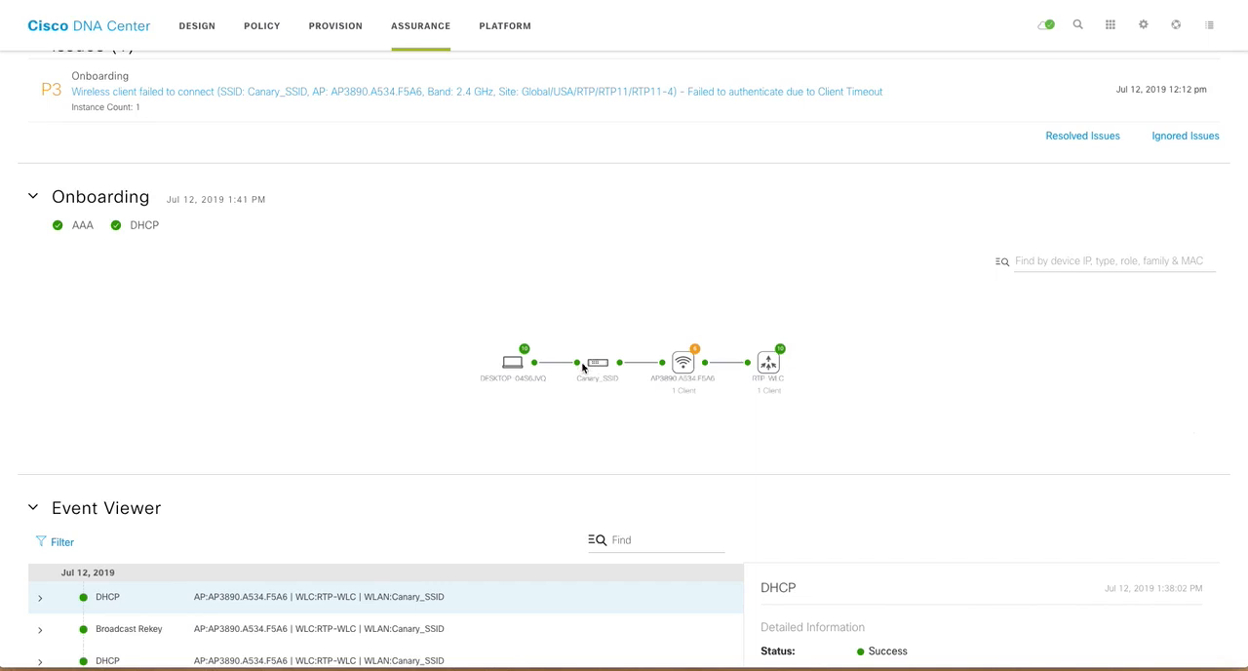
mouse_move(691, 388)
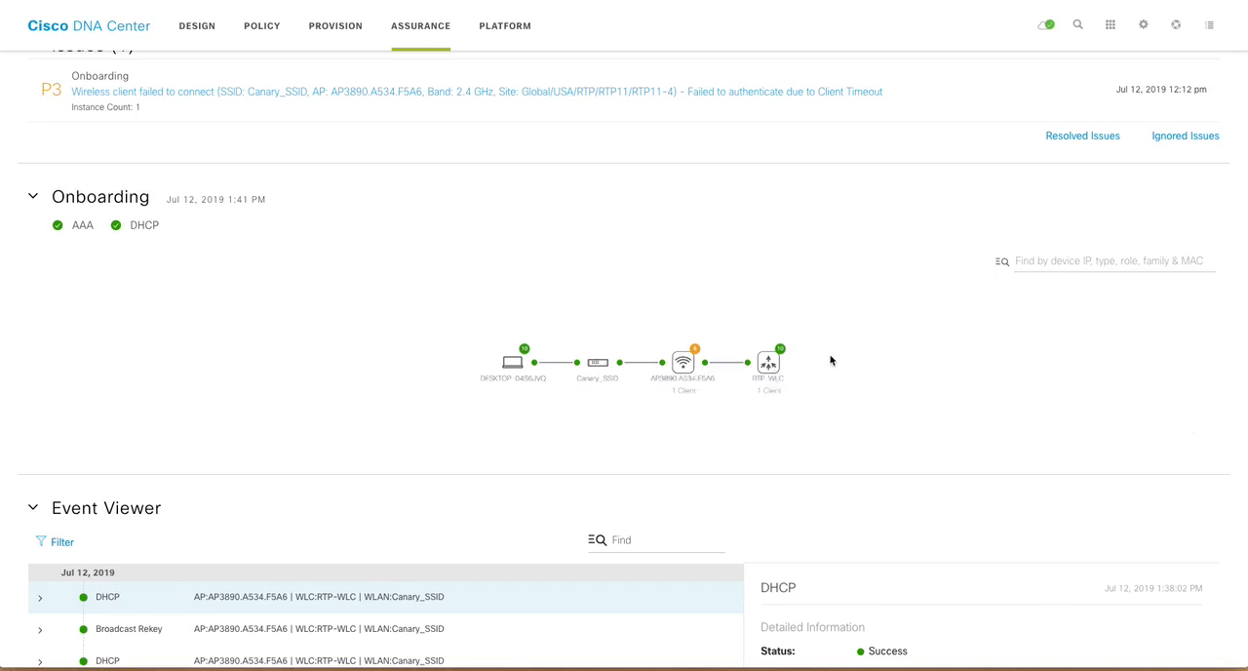
scroll("down", 3)
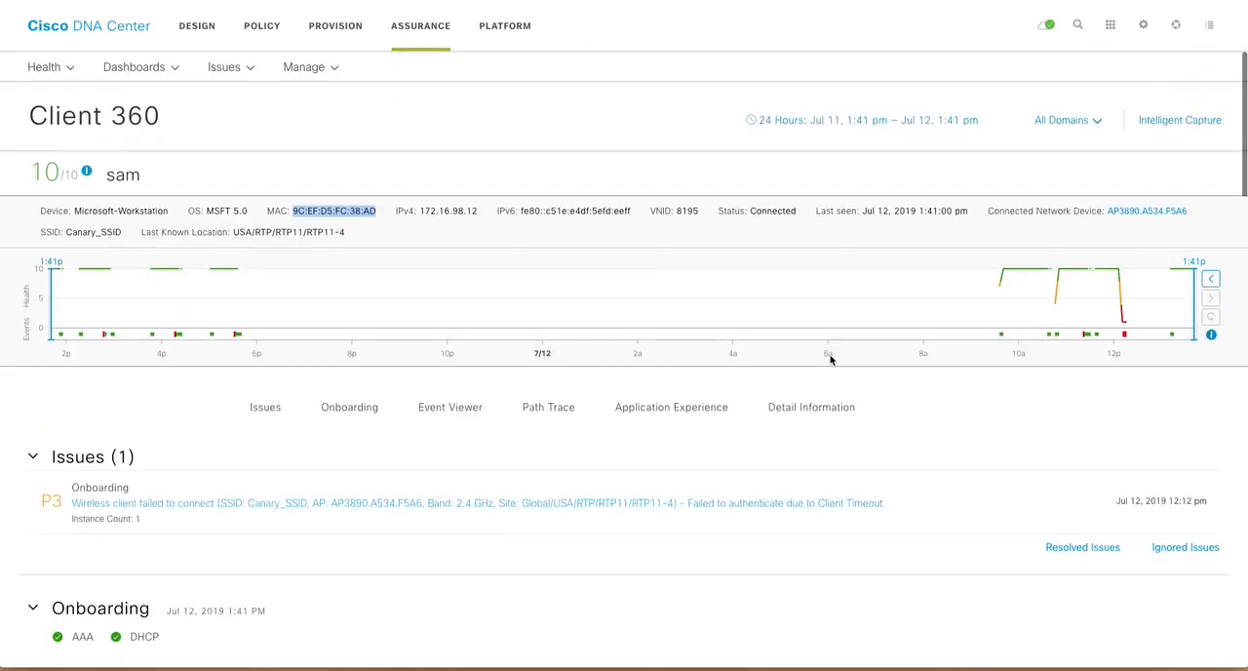
Step: Go to Assurance > Manage > Client Intelligent Capture to schedule a new capture
left_click(225, 66)
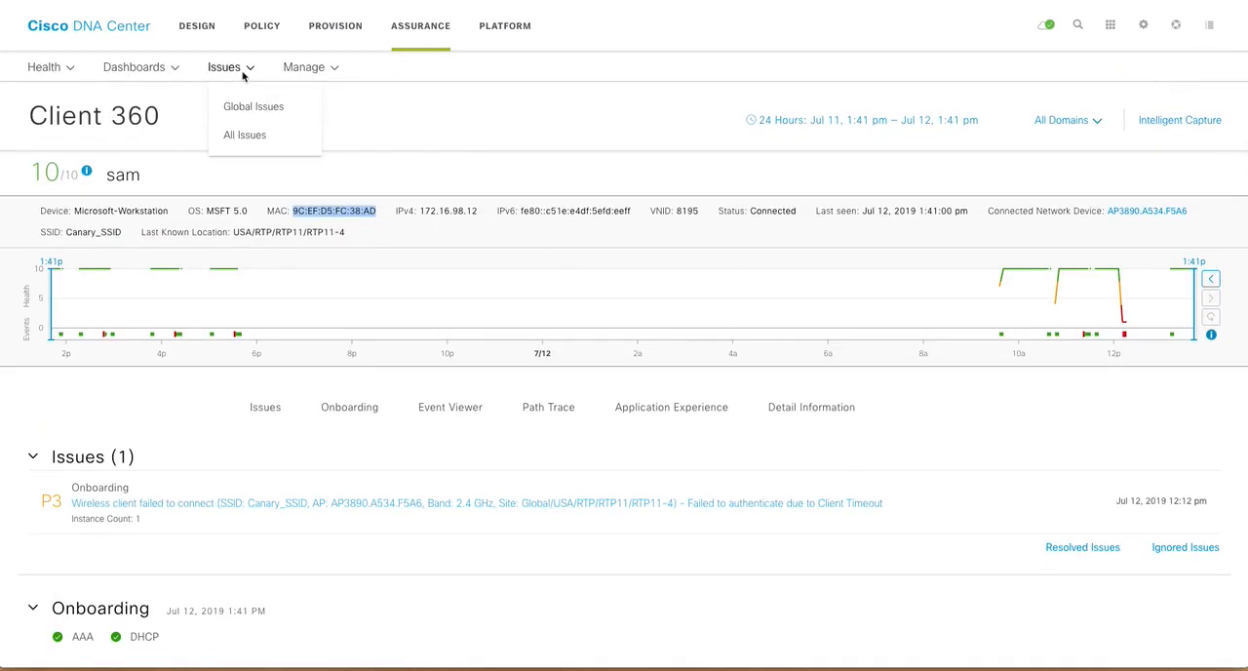
left_click(310, 66)
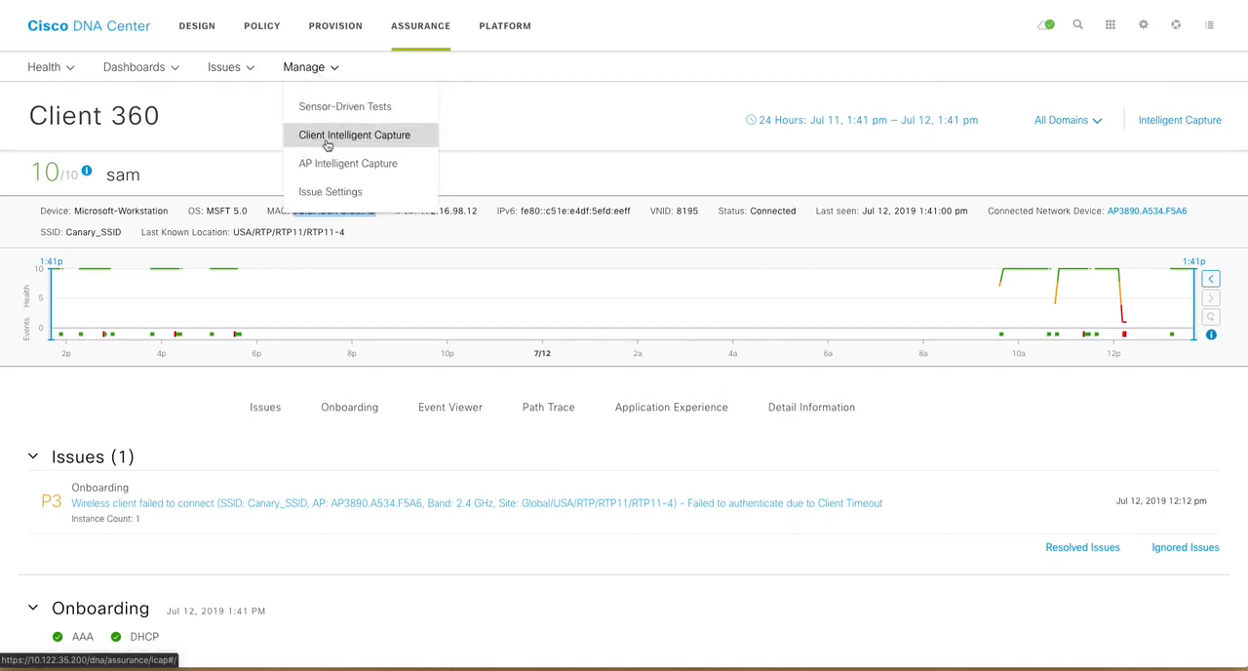
left_click(354, 135)
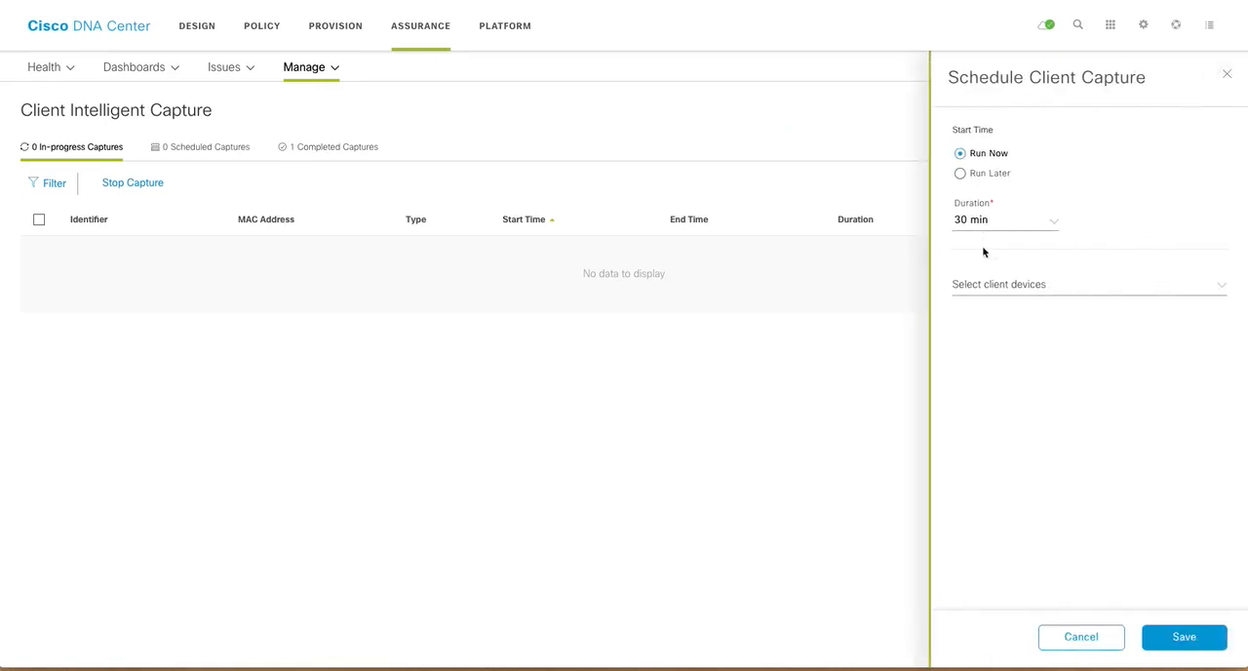
Step: Save a Run Now, 30-minute capture for client MAC 9C:EF:D5:FC:38:AD
left_click(1088, 284)
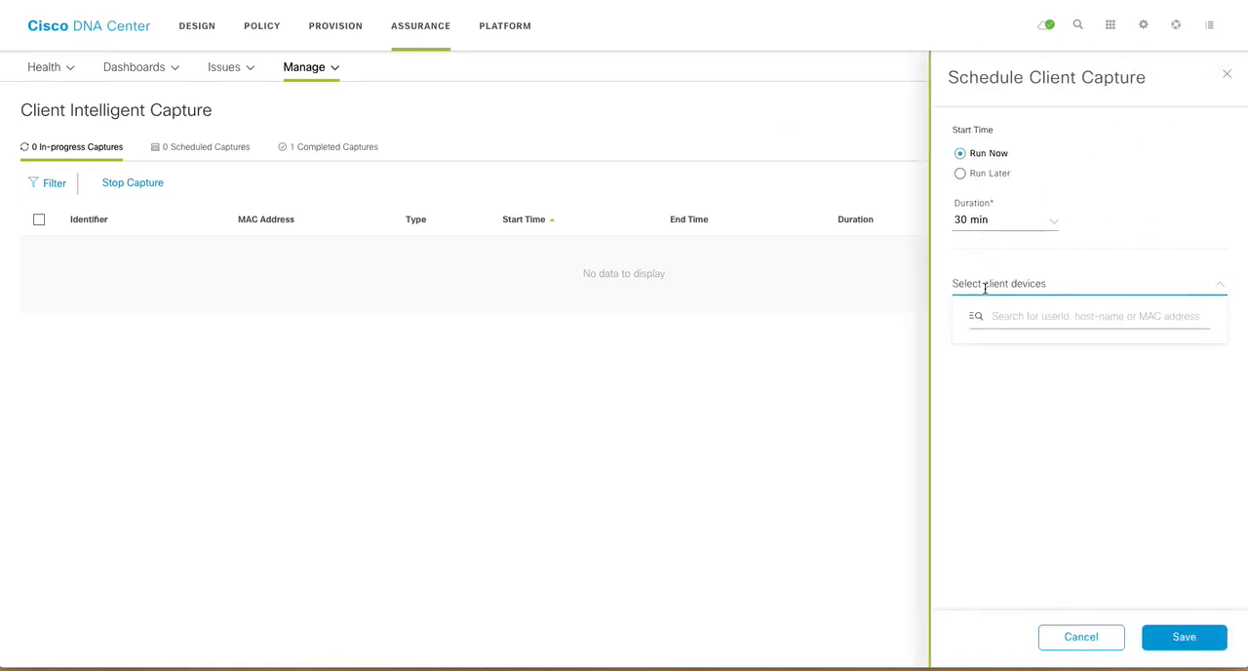
type("9C:EF:D5:FC:38:AD")
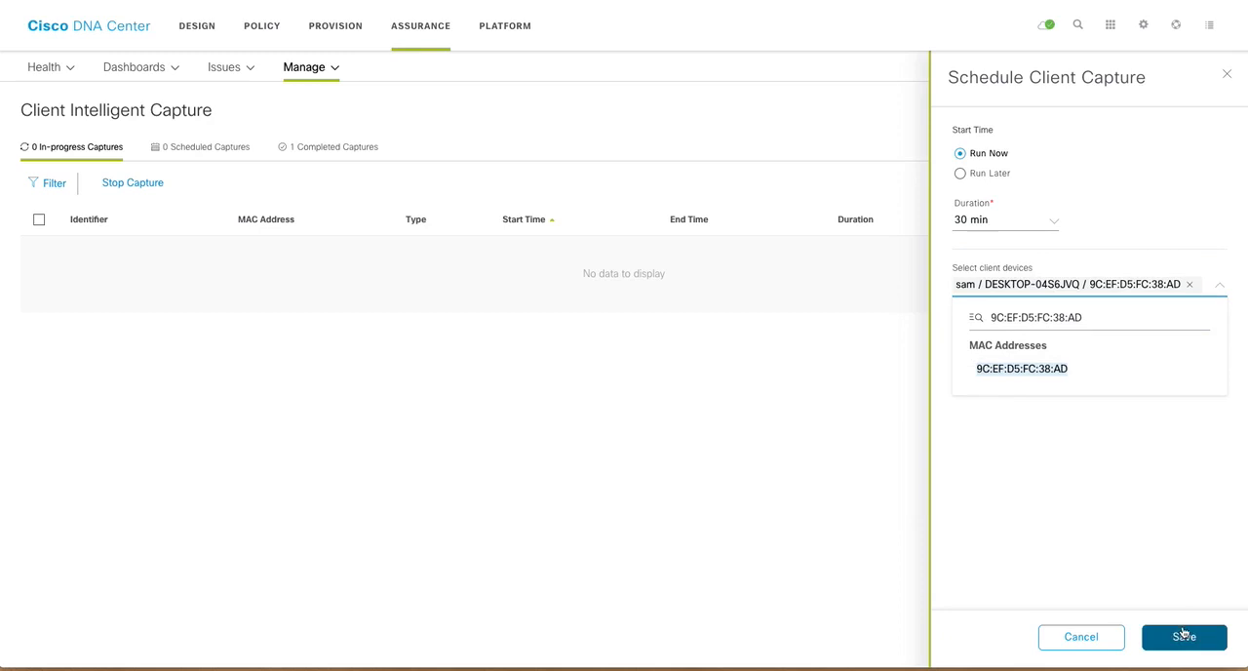
left_click(1184, 637)
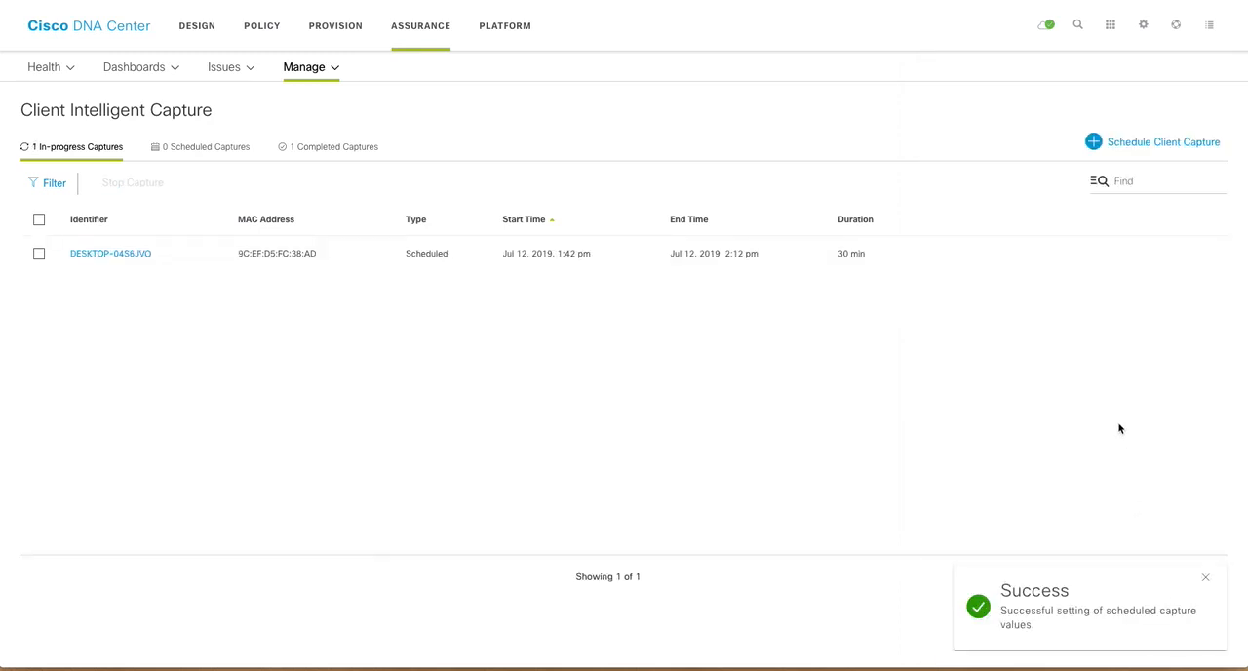
left_click(1205, 578)
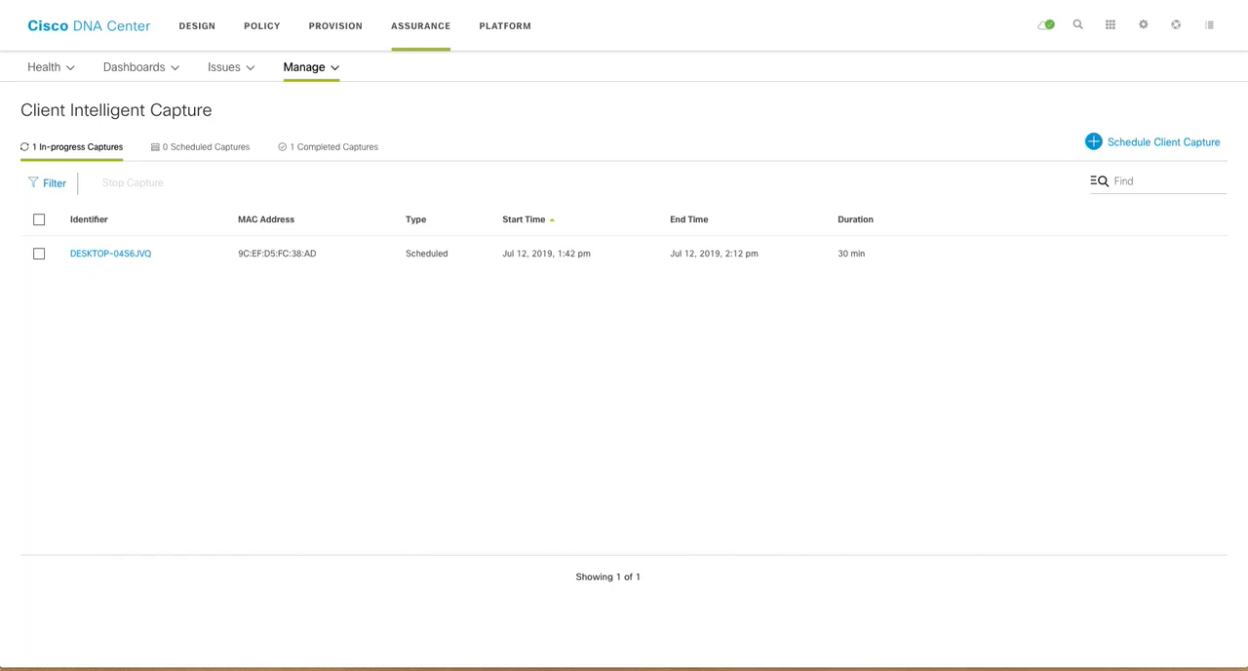
mouse_move(9, 48)
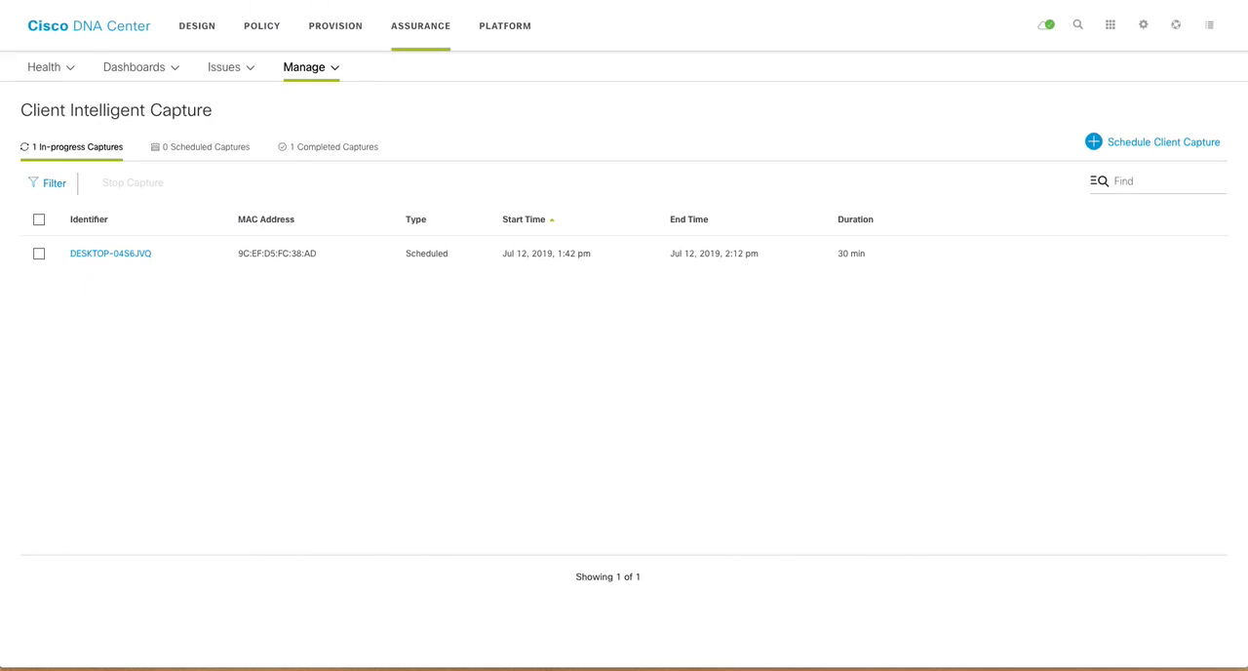
mouse_move(219, 388)
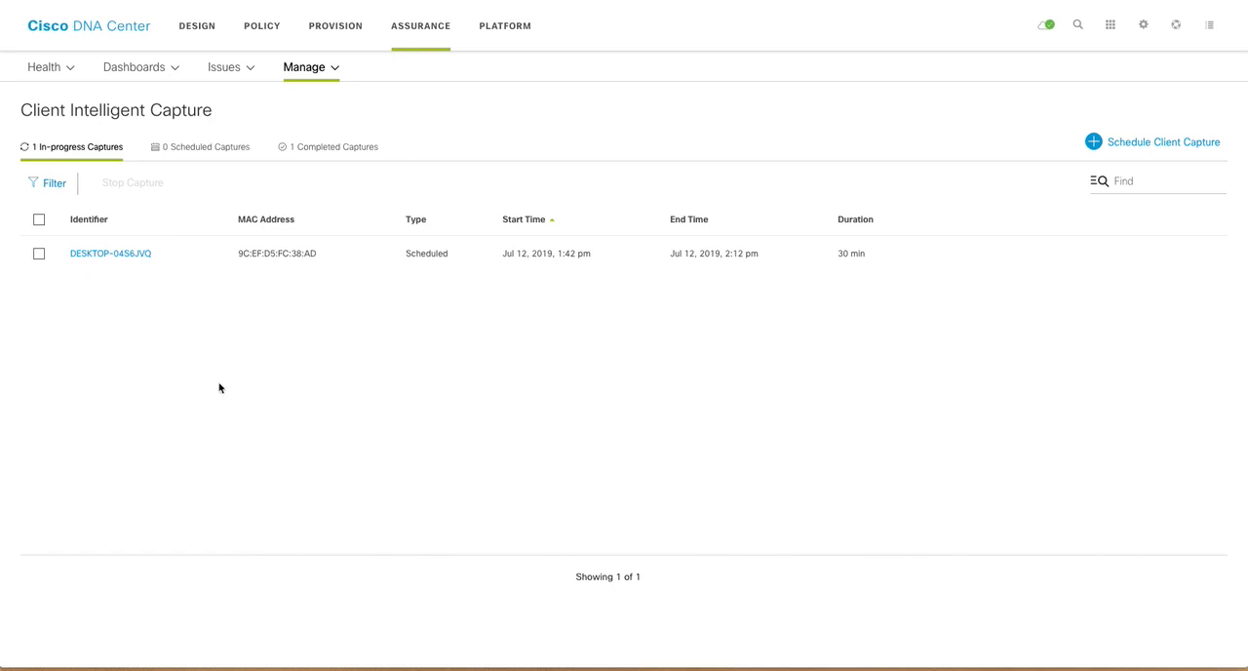
mouse_move(1156, 154)
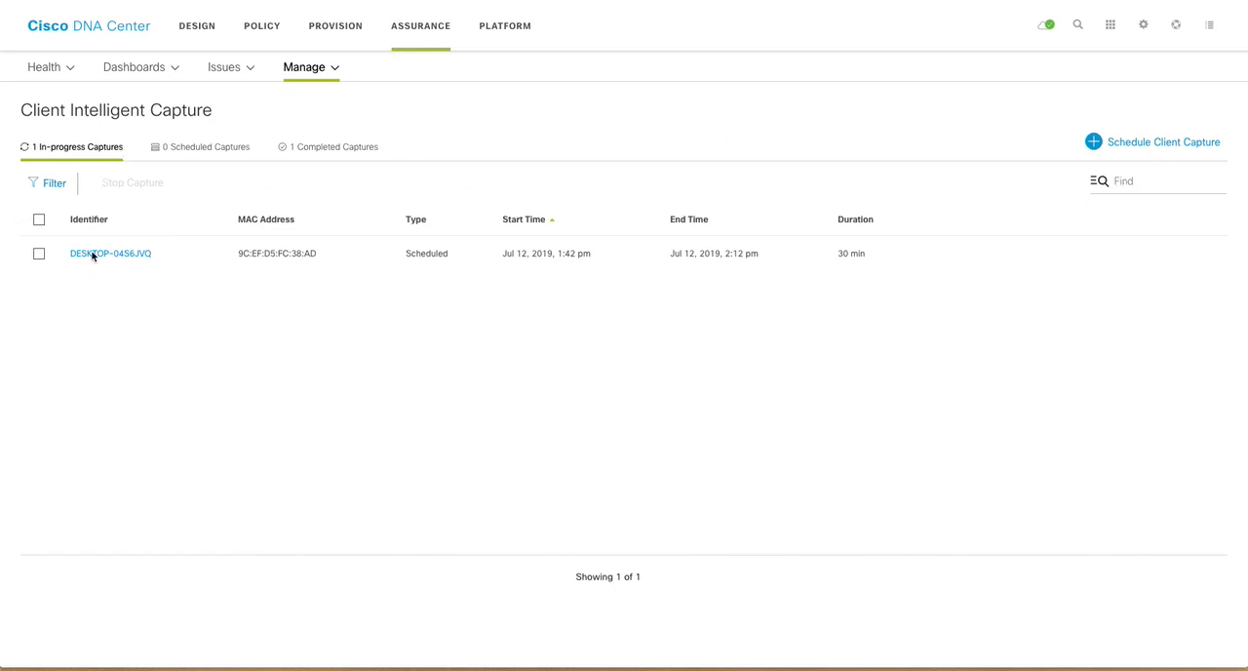
mouse_move(93, 237)
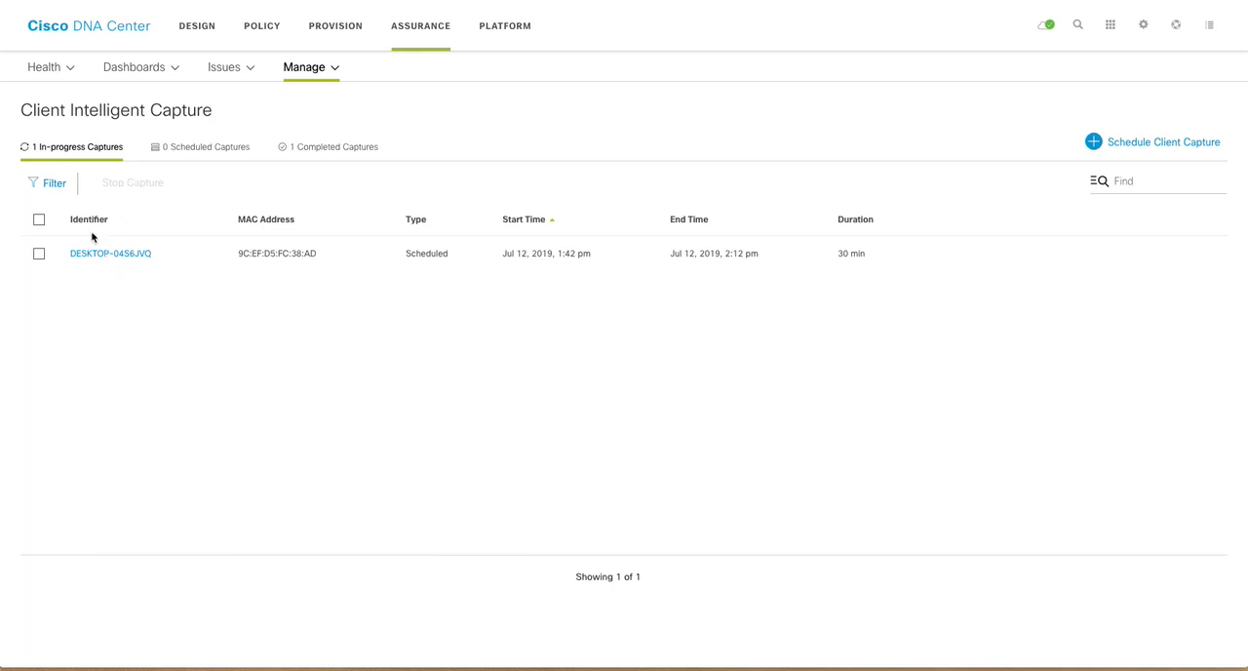
Step: Stop the in-progress DESKTOP-04S6JVQ capture and confirm with Yes
left_click(39, 254)
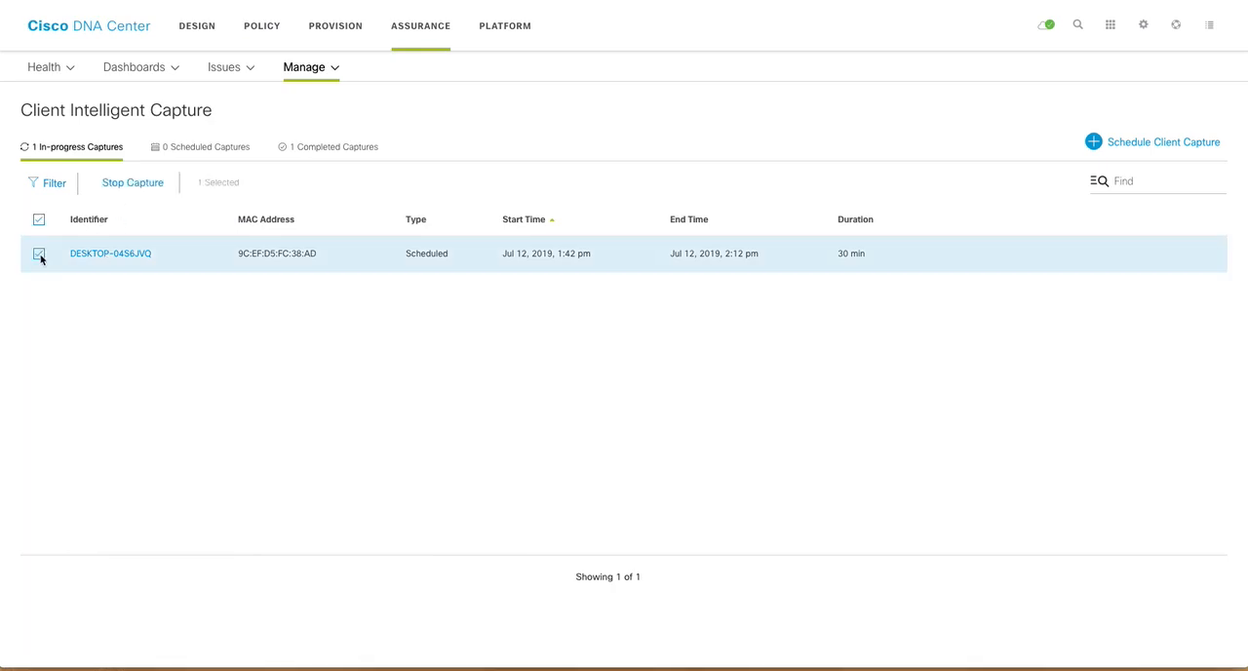
left_click(133, 182)
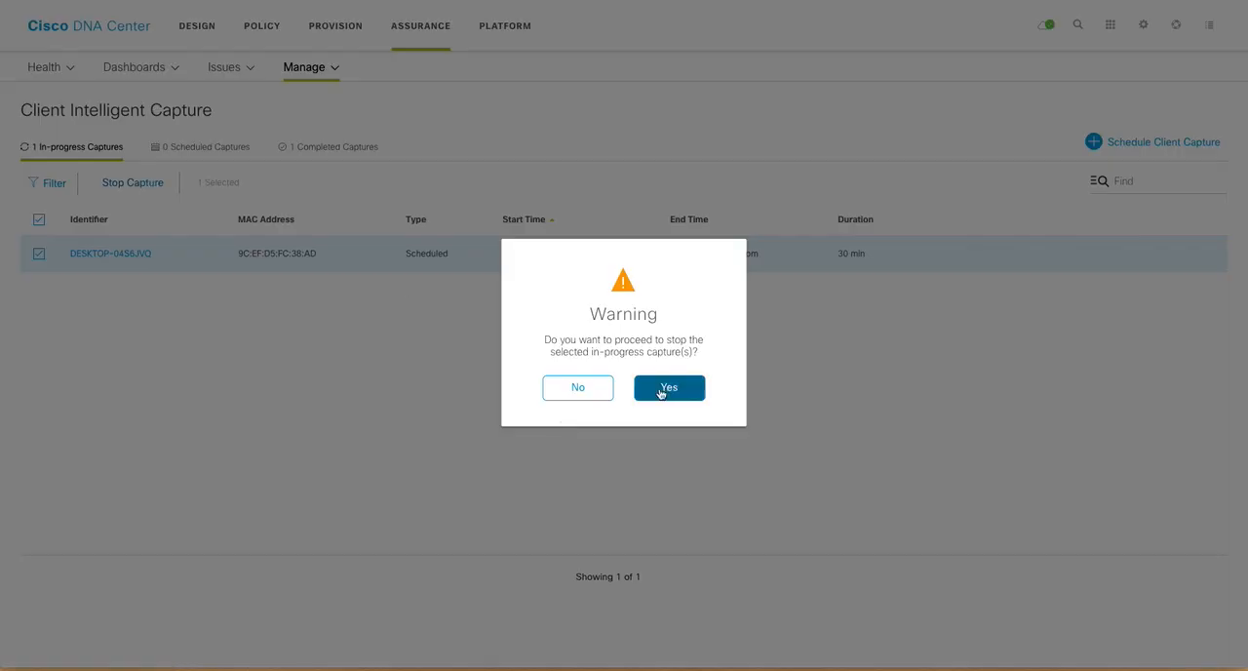
left_click(668, 387)
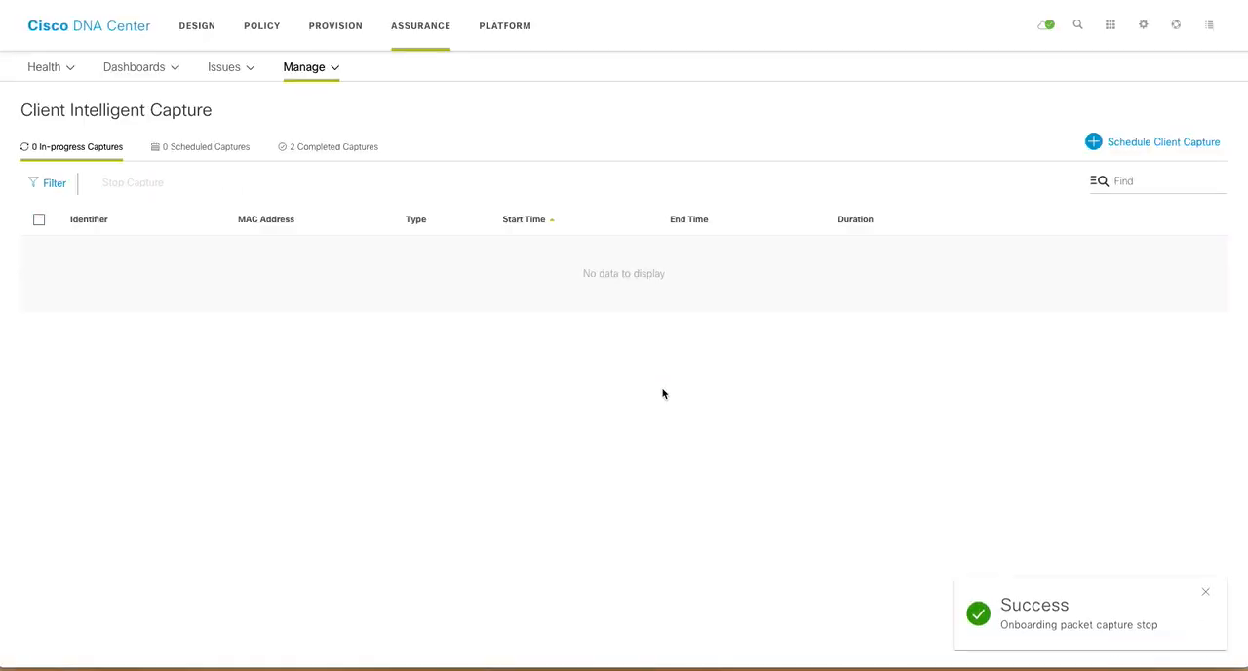
mouse_move(390, 163)
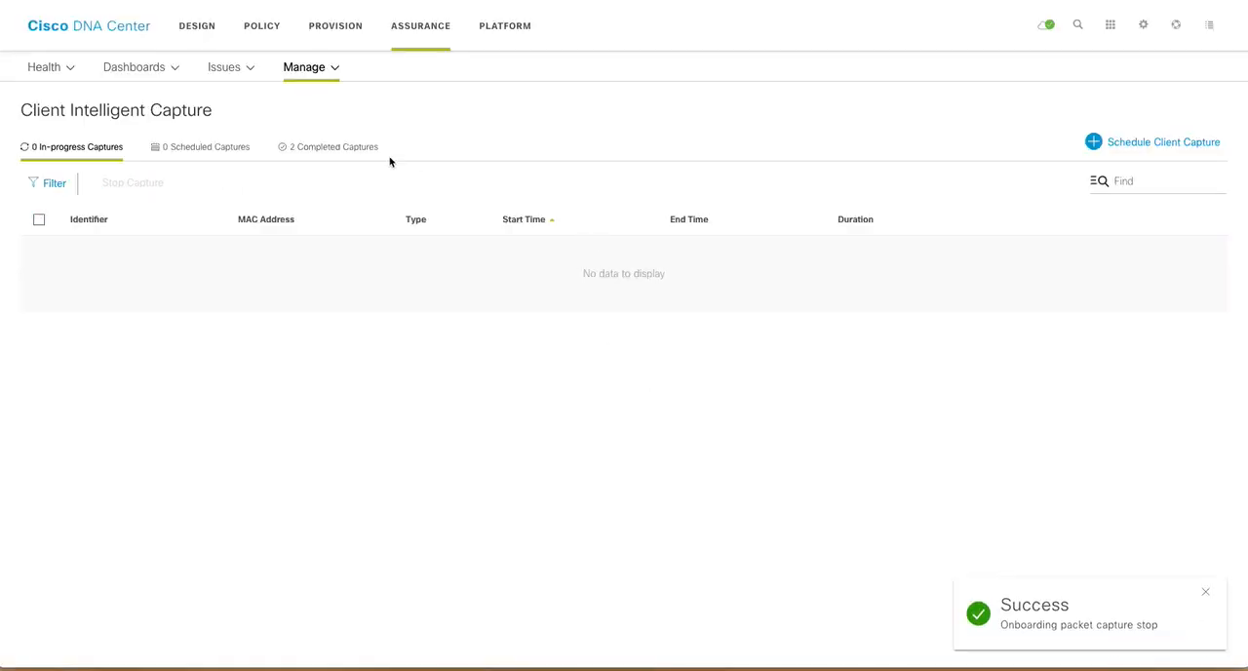
Step: Open the 1:42 pm DESKTOP-04S6JVQ capture from Completed Captures
left_click(333, 146)
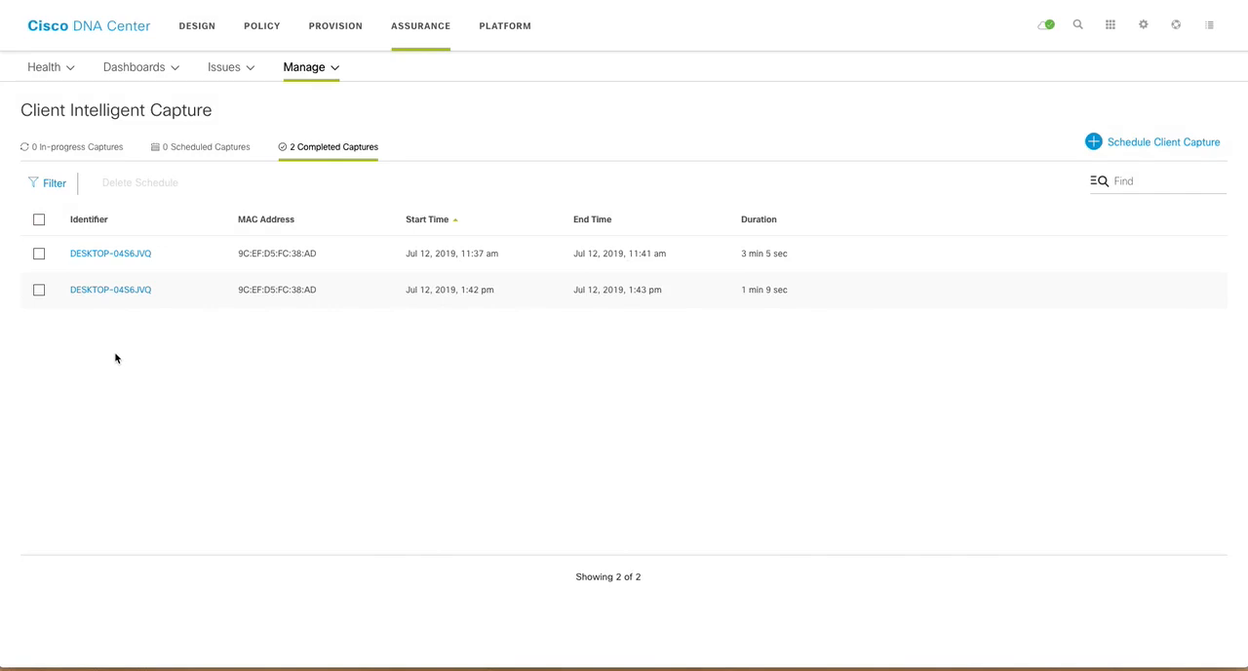
mouse_move(497, 297)
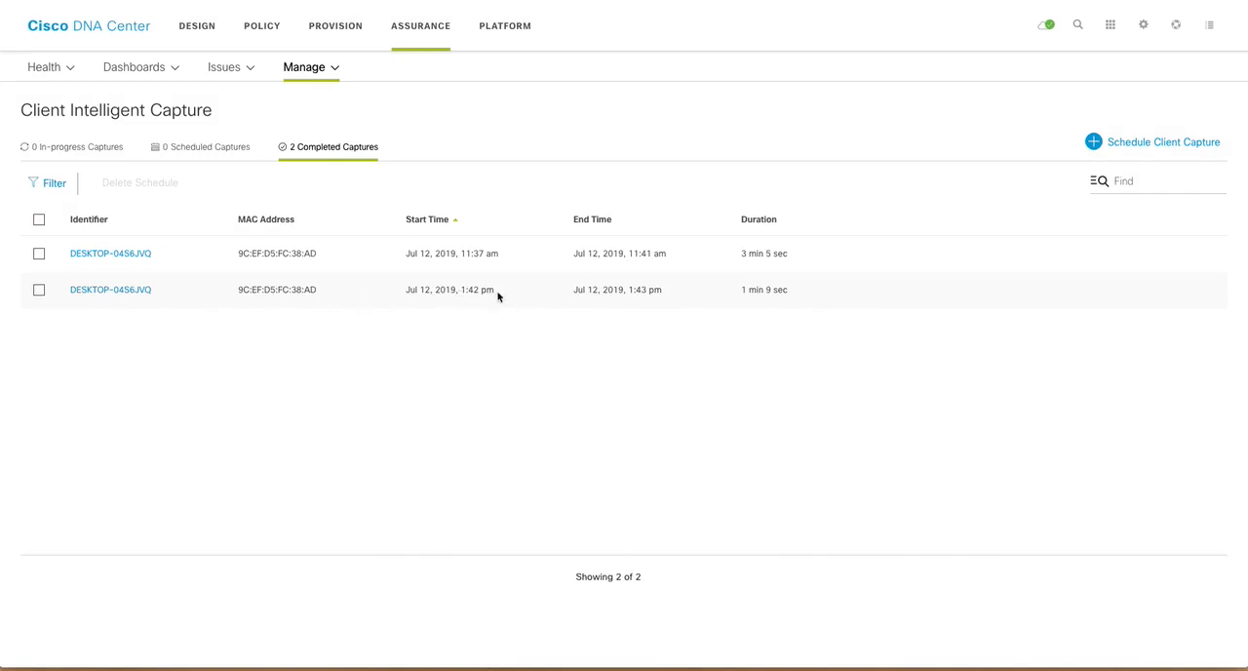
mouse_move(110, 290)
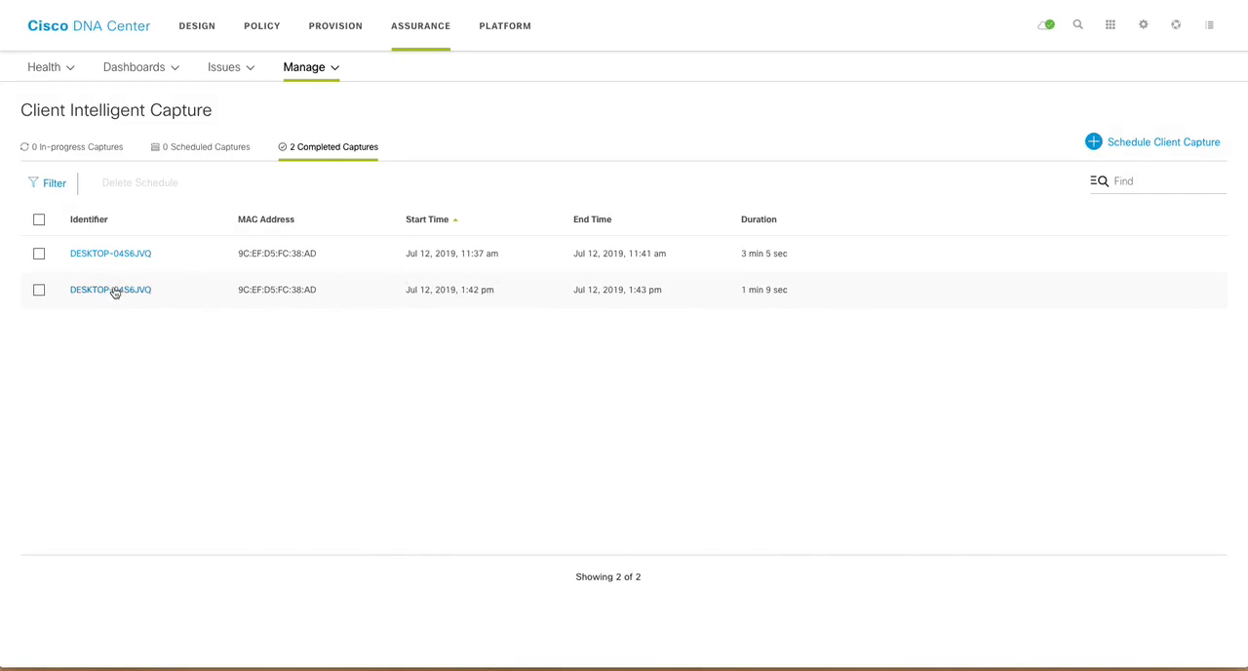
left_click(110, 290)
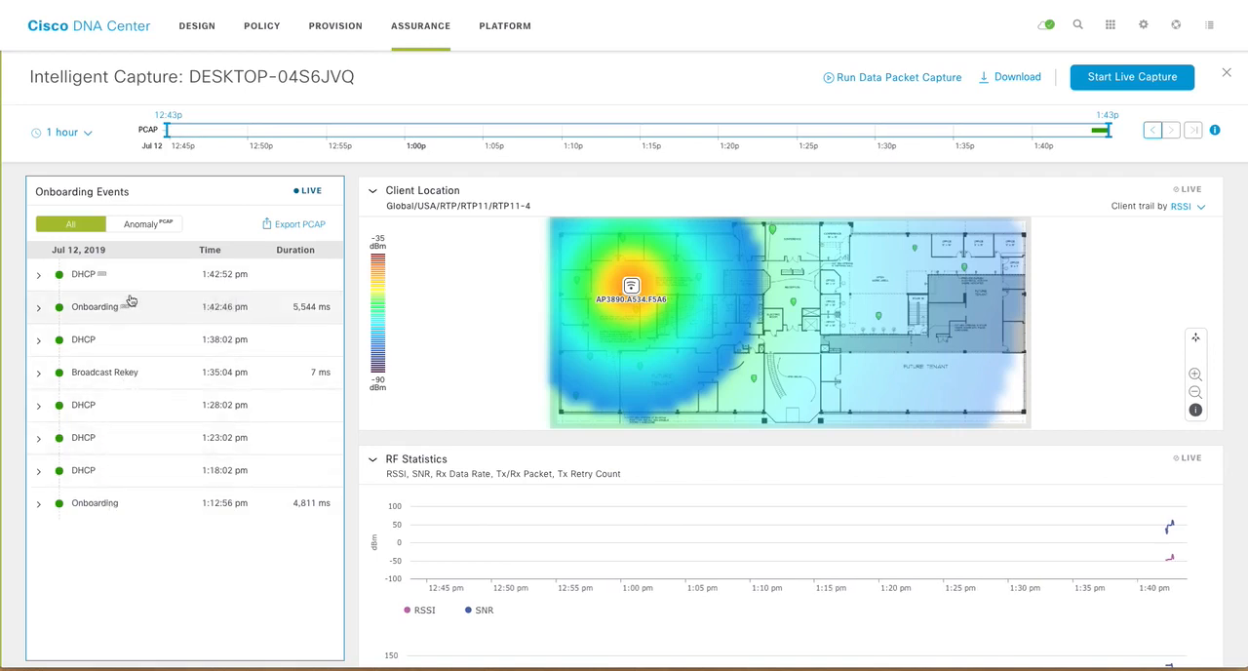
mouse_move(124, 319)
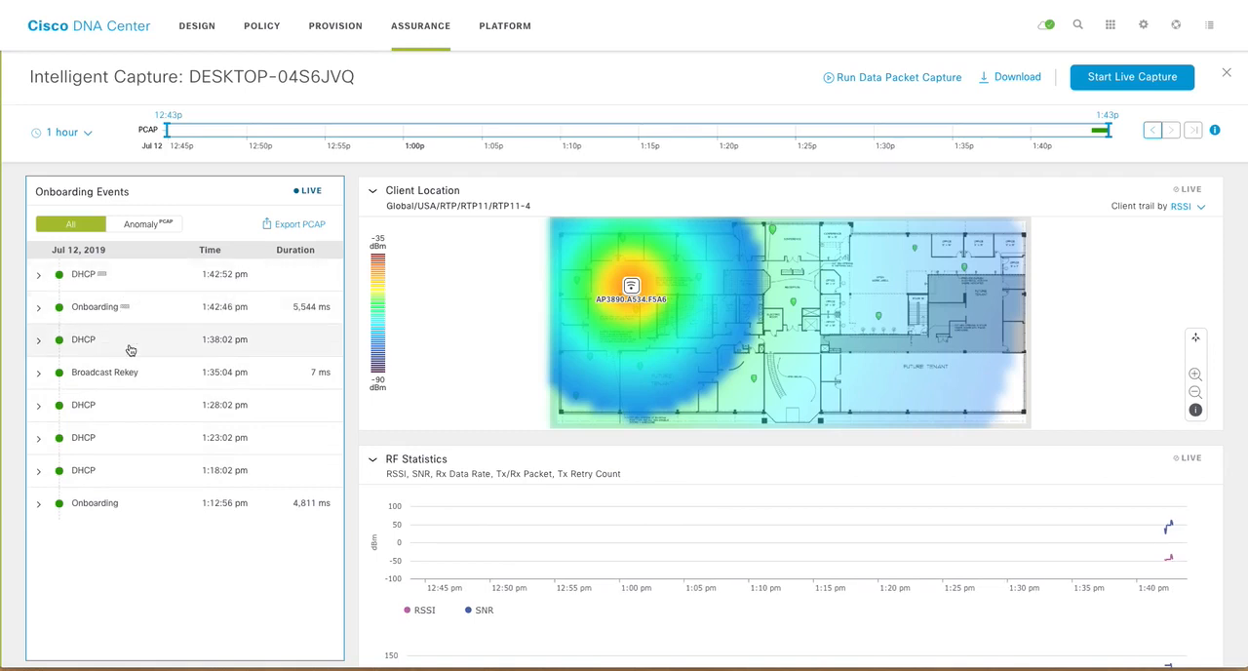
mouse_move(92, 372)
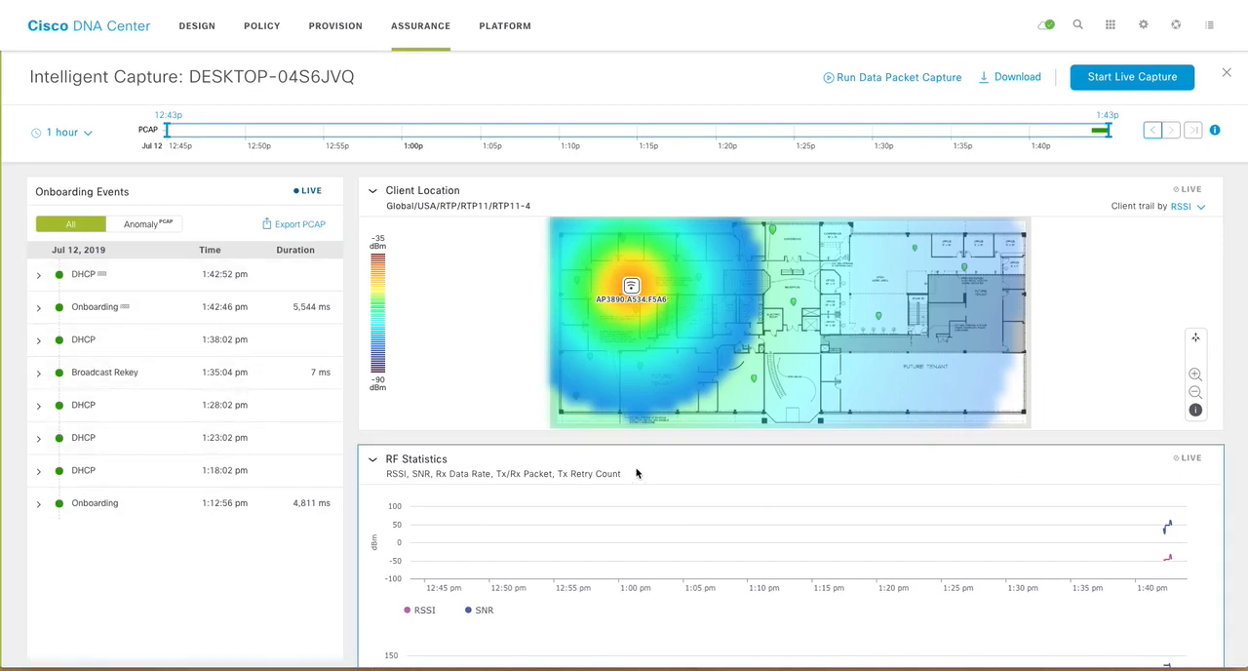
Step: Scroll through RF Statistics and inspect the 1:42:52 pm DHCP event's sub-event details
scroll("down", 3)
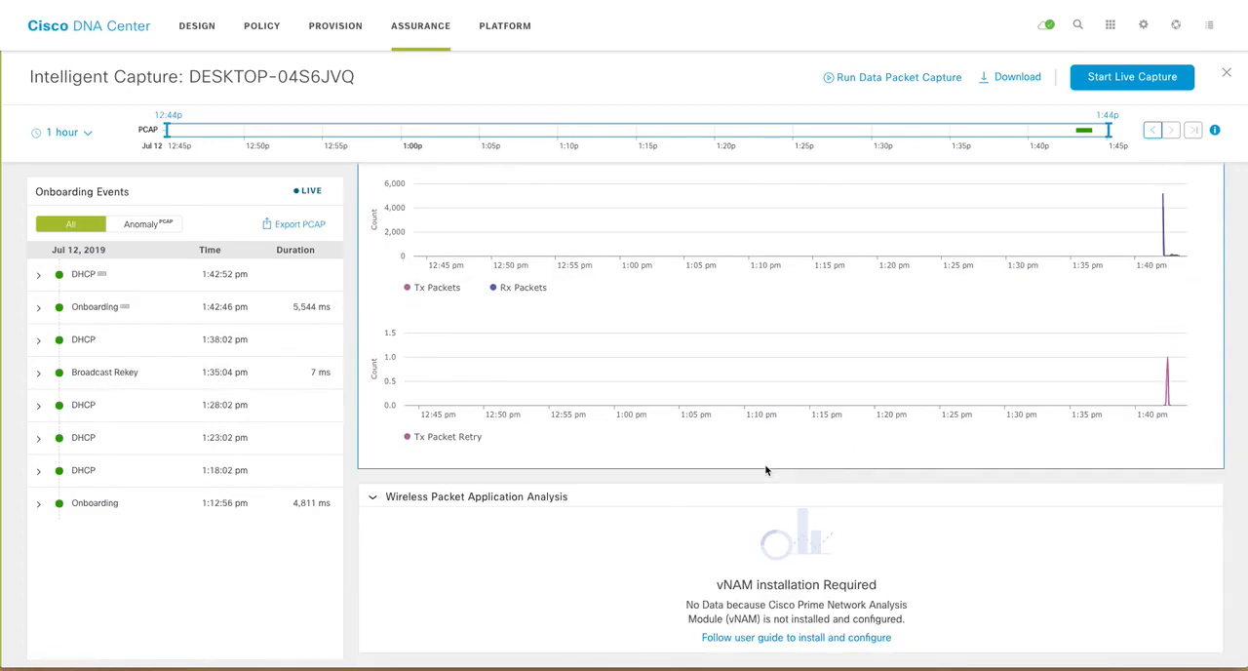
left_click(40, 274)
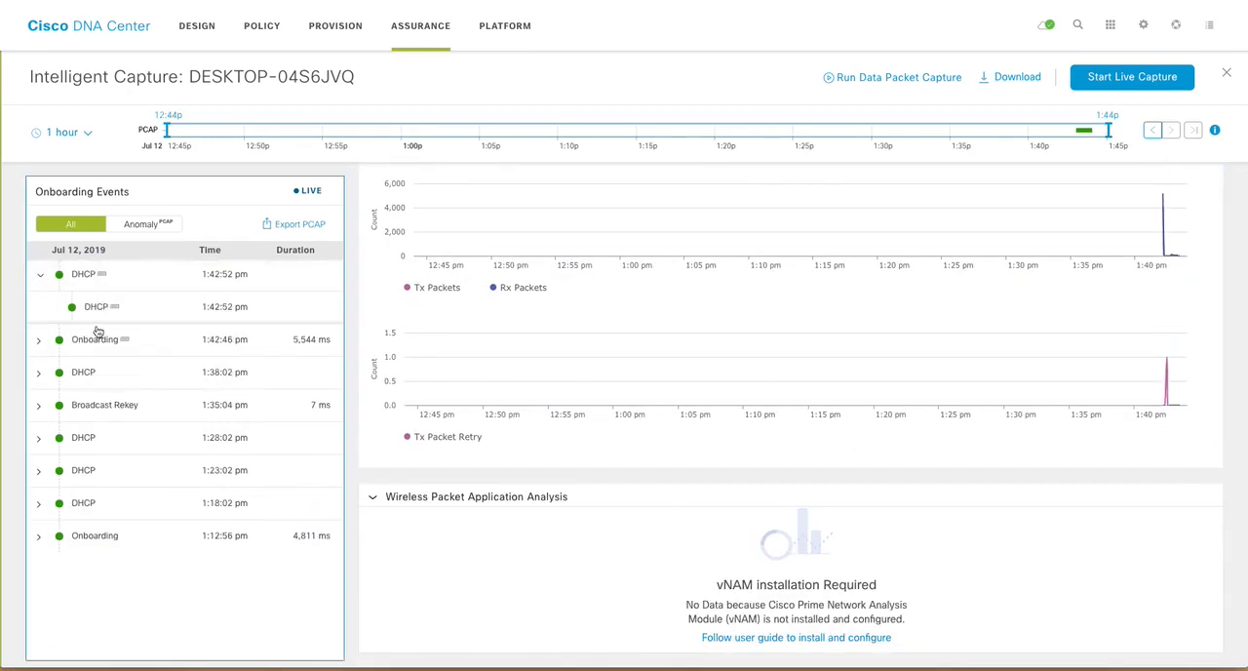
left_click(96, 306)
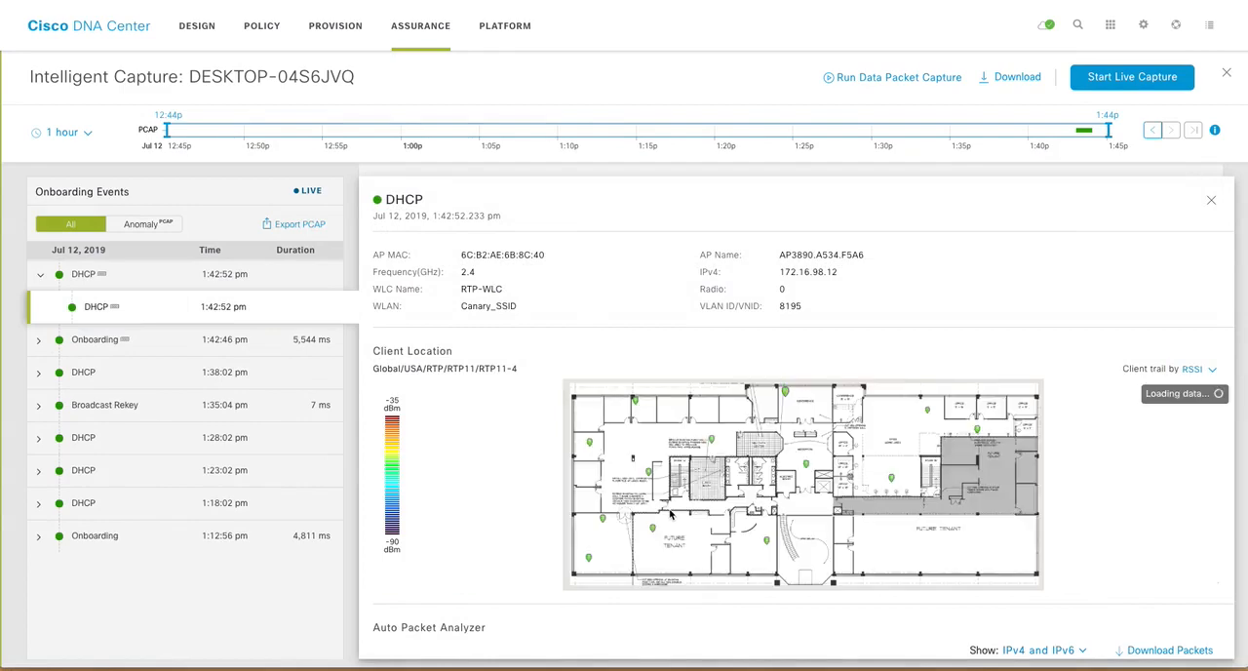
scroll("down", 3)
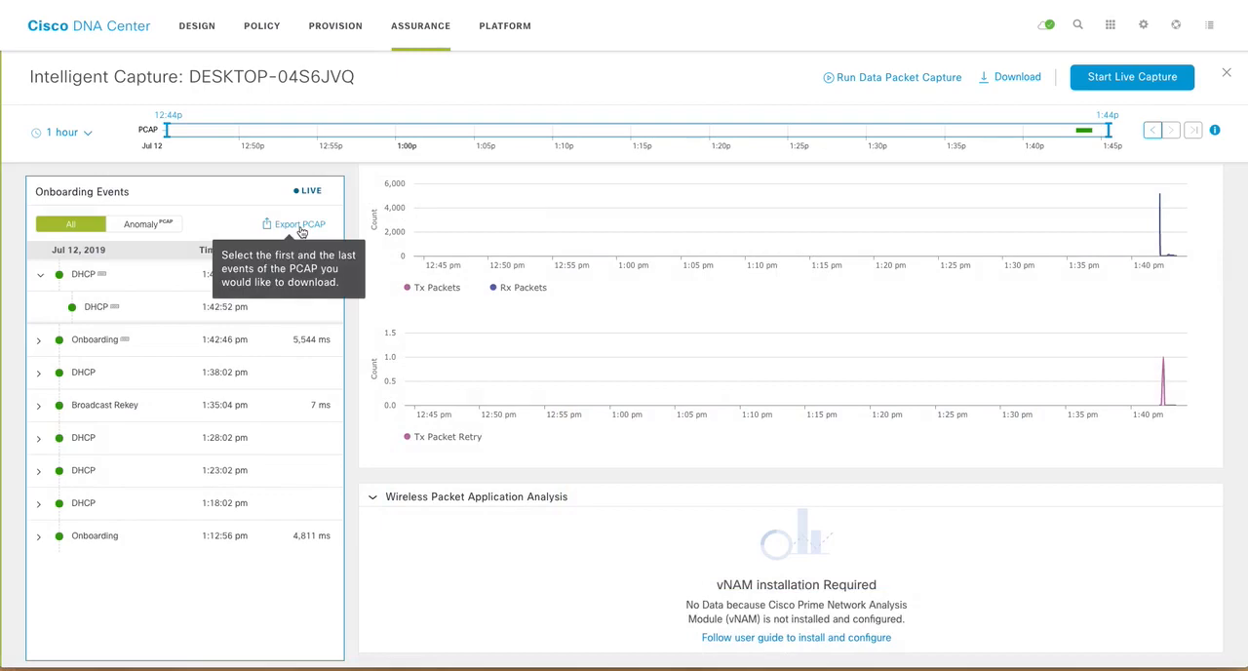
Step: Download a PCAP bounded by the first and last events and open it in Wireshark
left_click(88, 274)
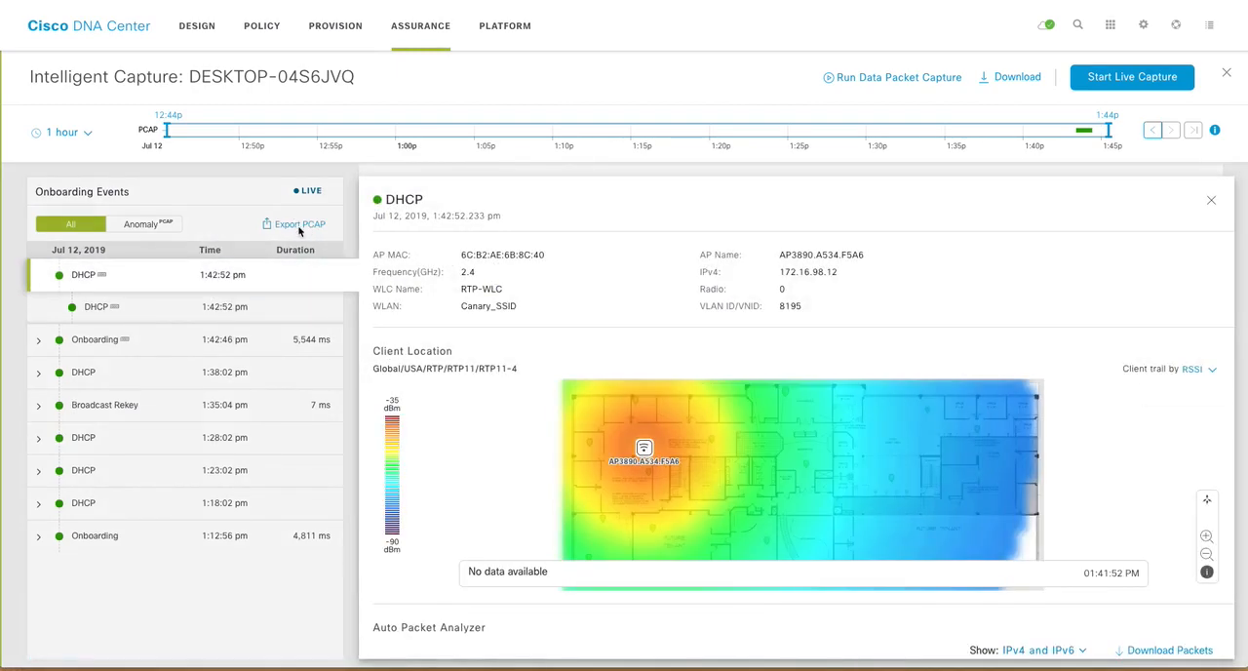
left_click(293, 224)
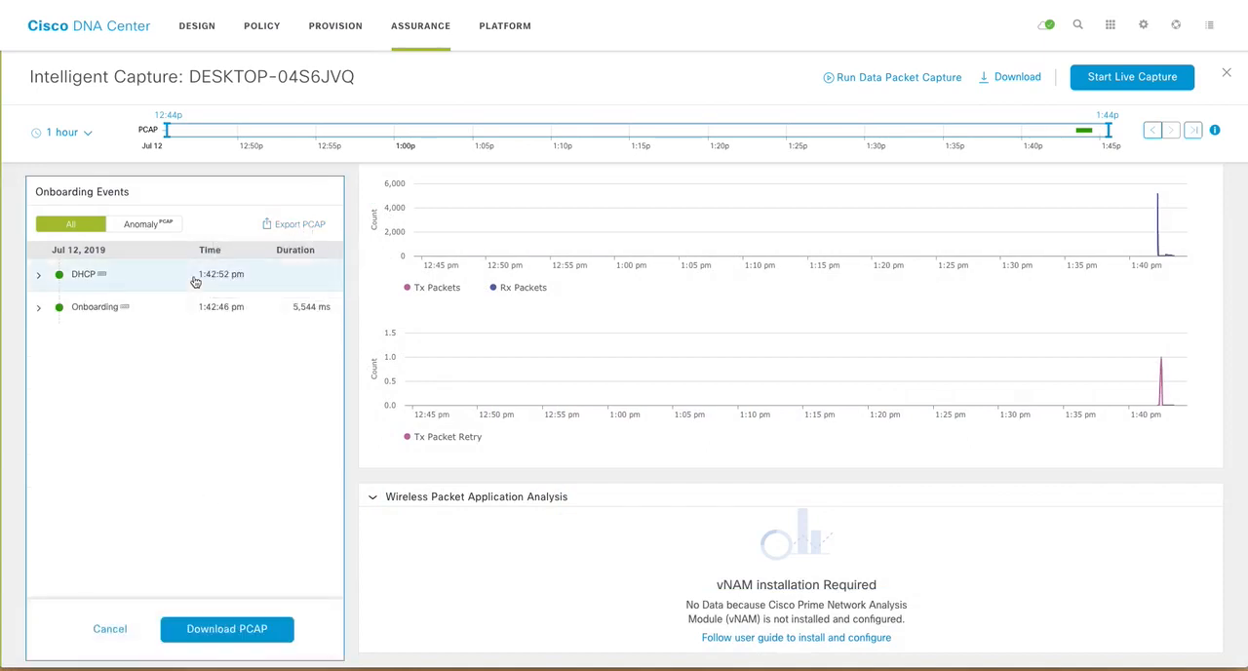
left_click(226, 630)
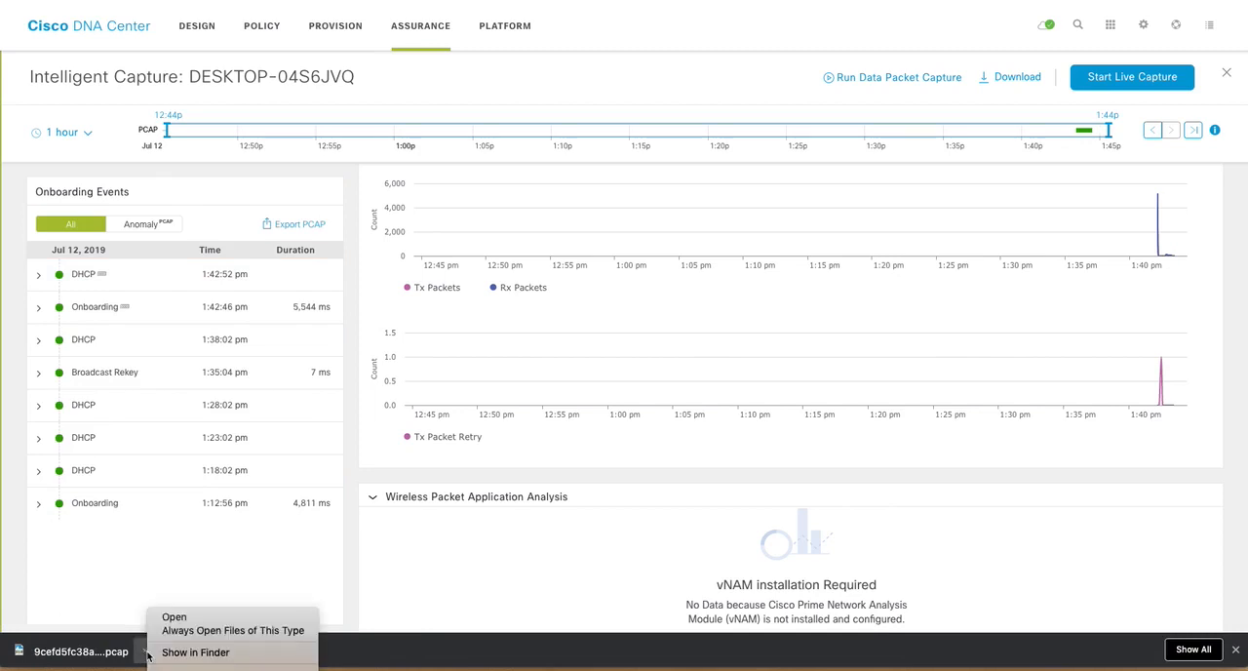
left_click(174, 616)
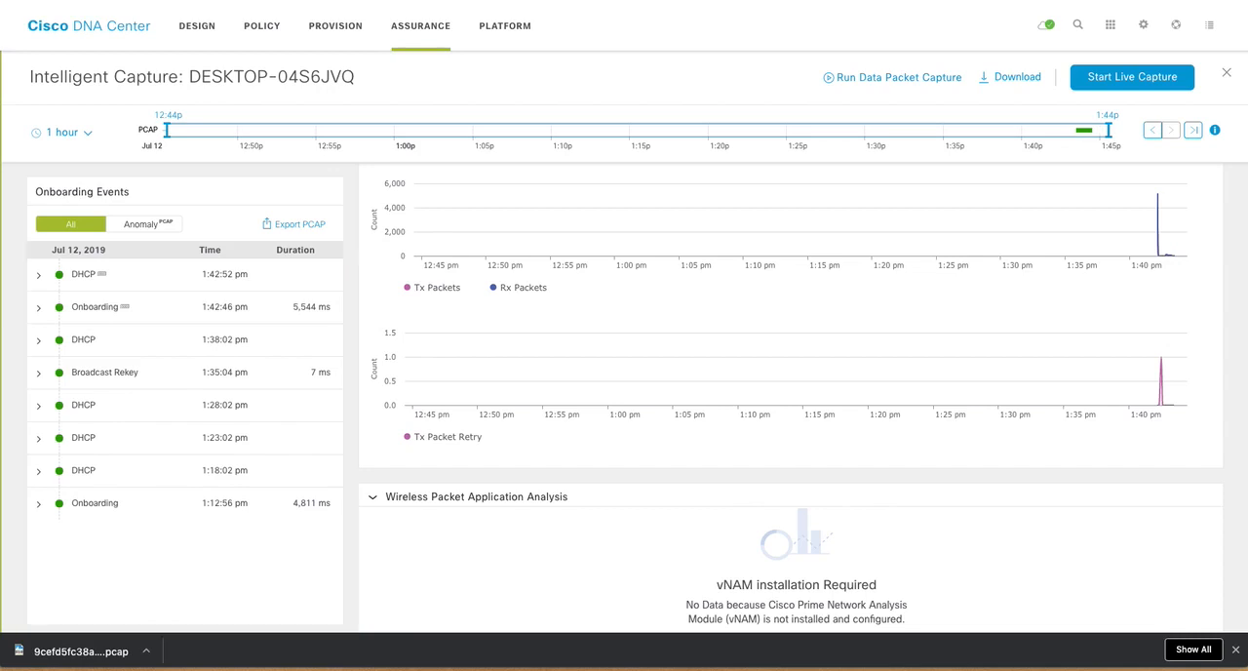
left_click(83, 649)
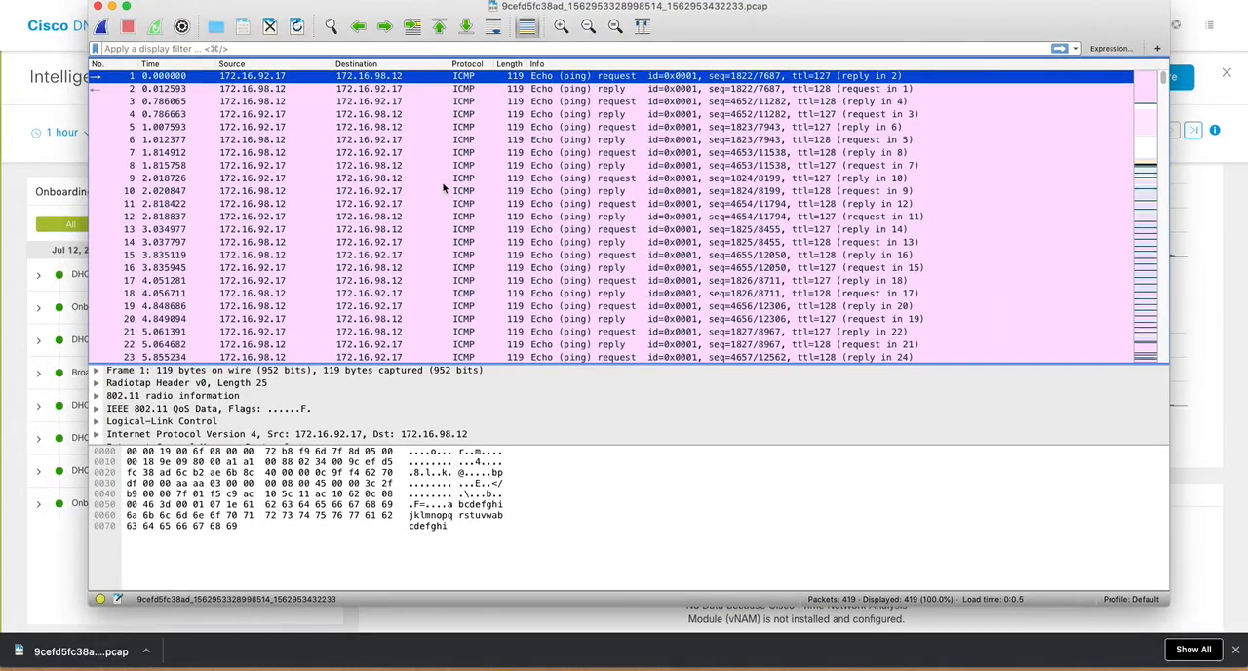
Step: Select frame 121, EAPOL Key 1 of 4, and scroll through the DHCP, ARP, DNS and ping packets
scroll("down", 3)
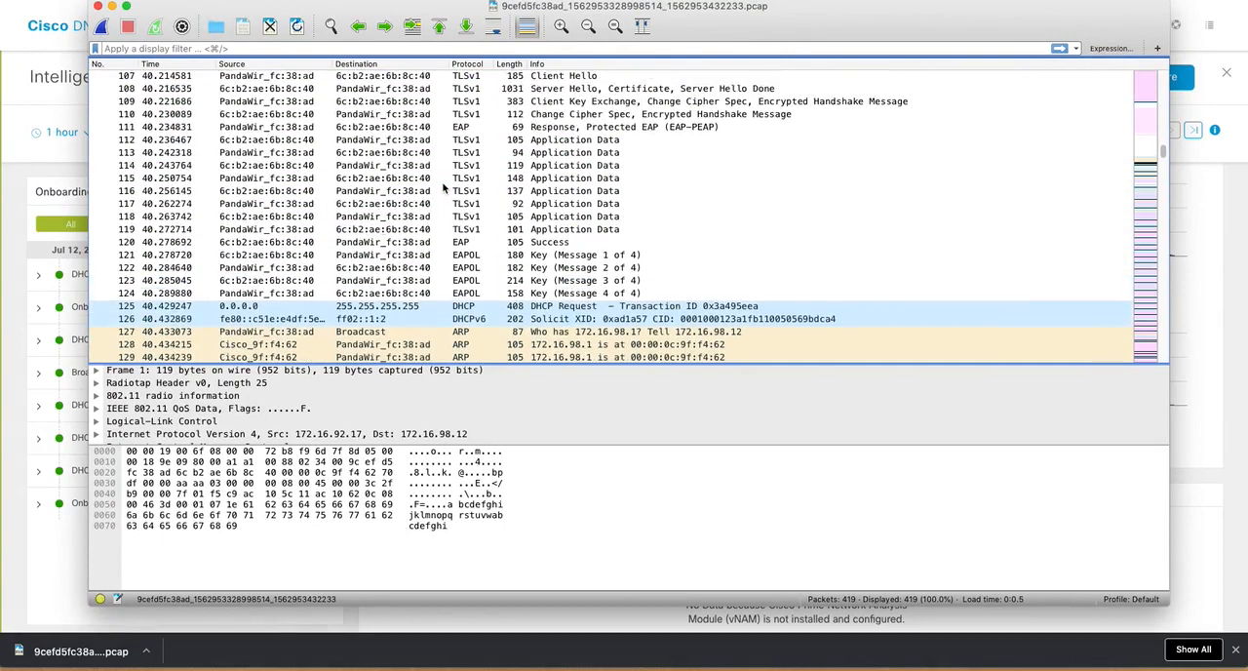
left_click(391, 255)
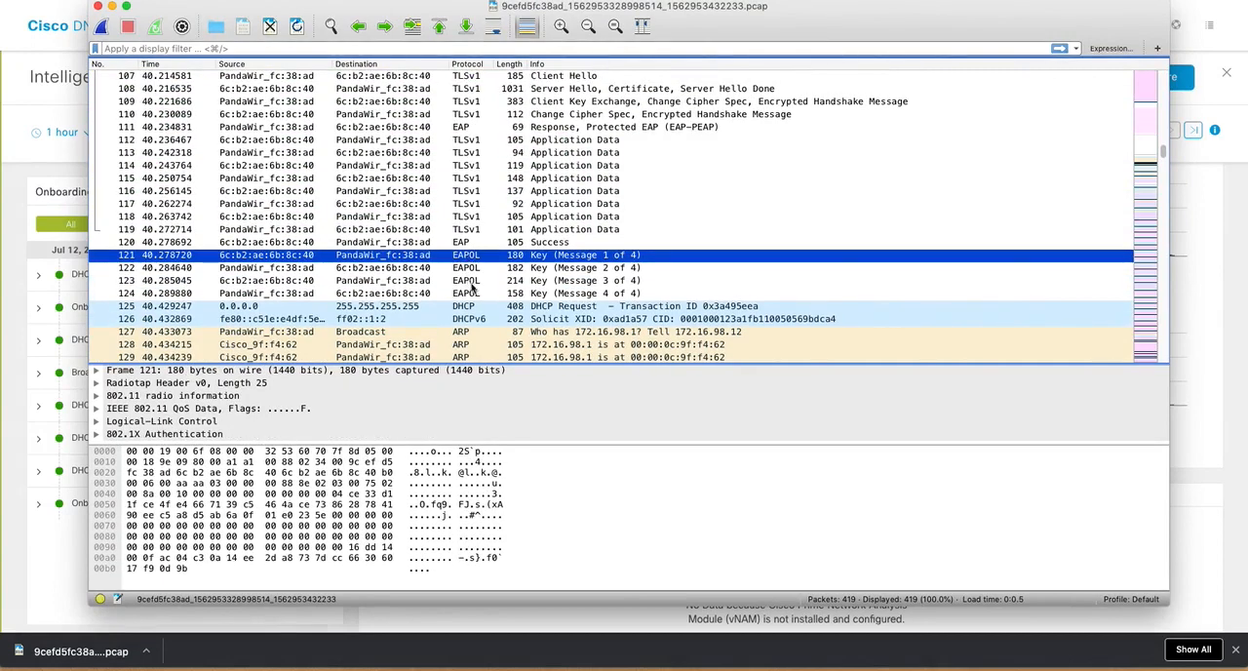
scroll("down", 3)
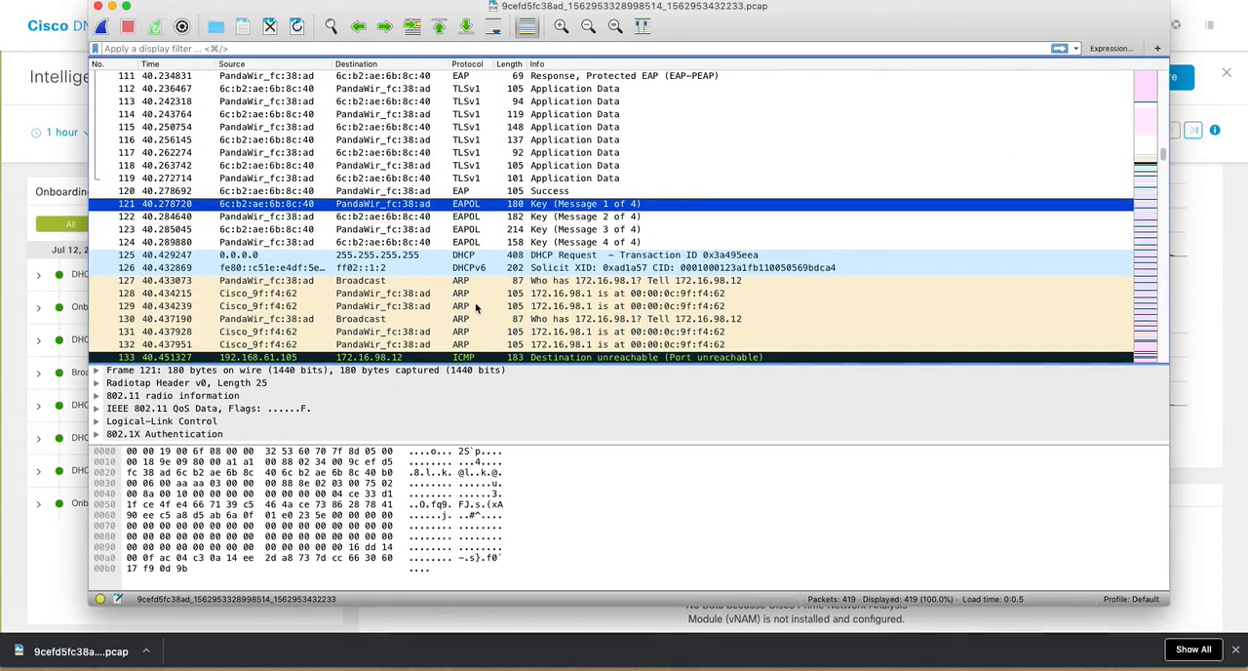
scroll("down", 3)
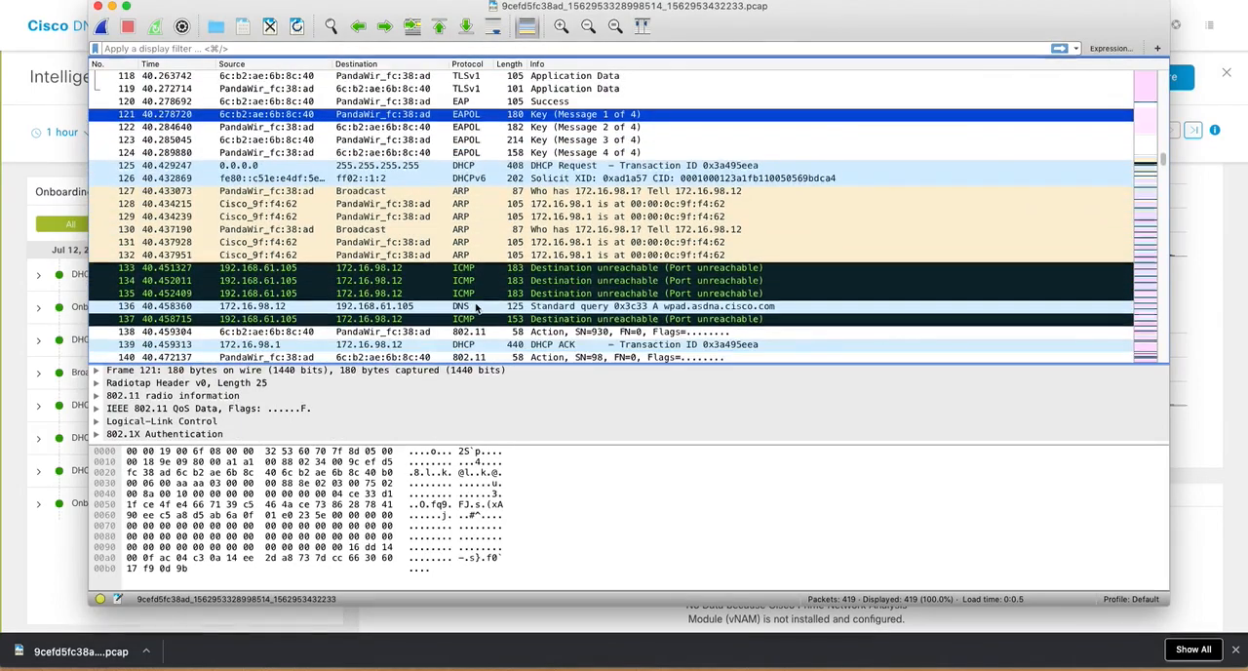
scroll("down", 3)
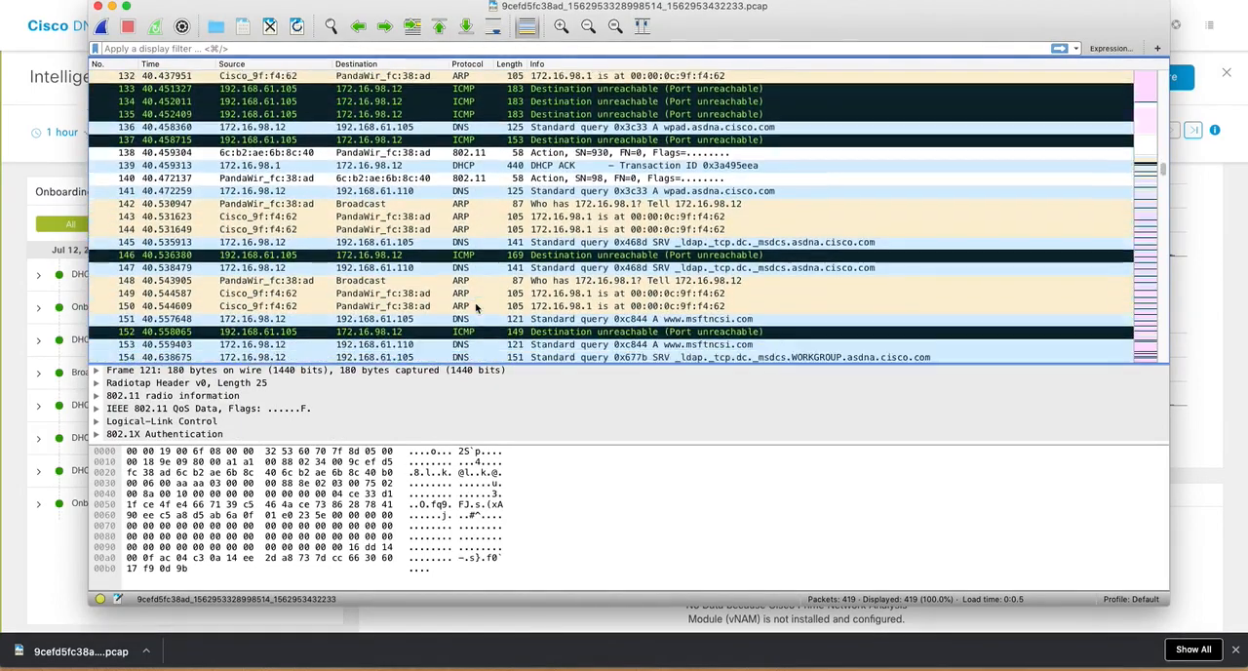
scroll("down", 3)
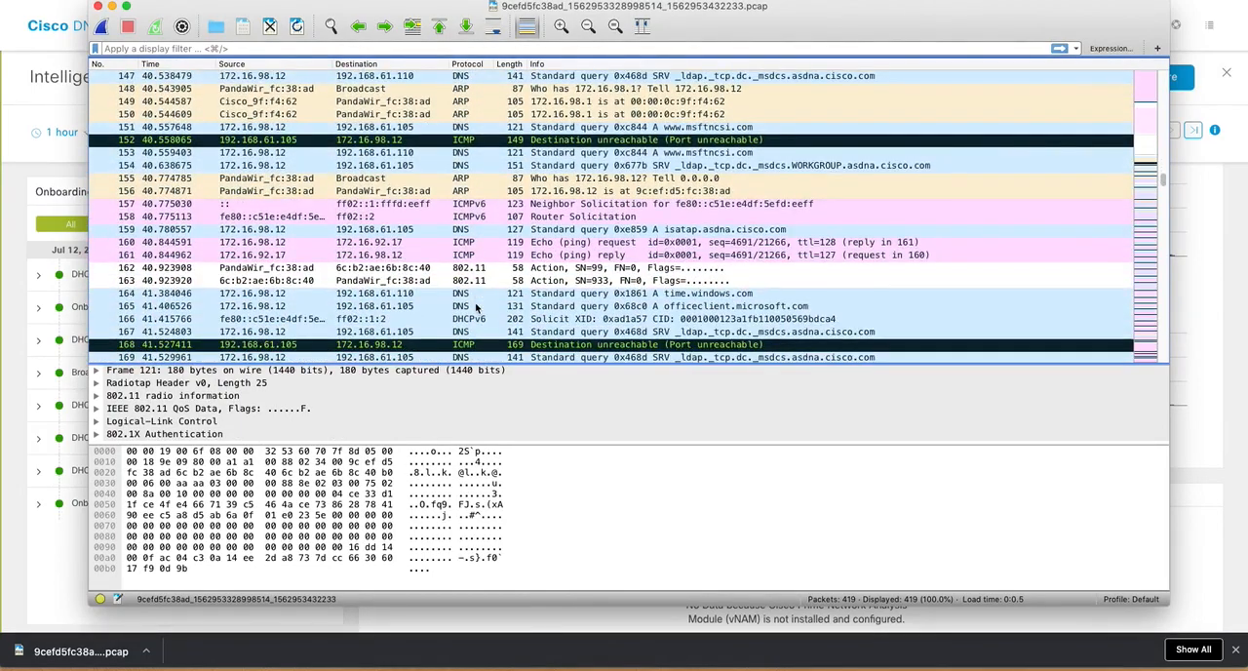
scroll("down", 3)
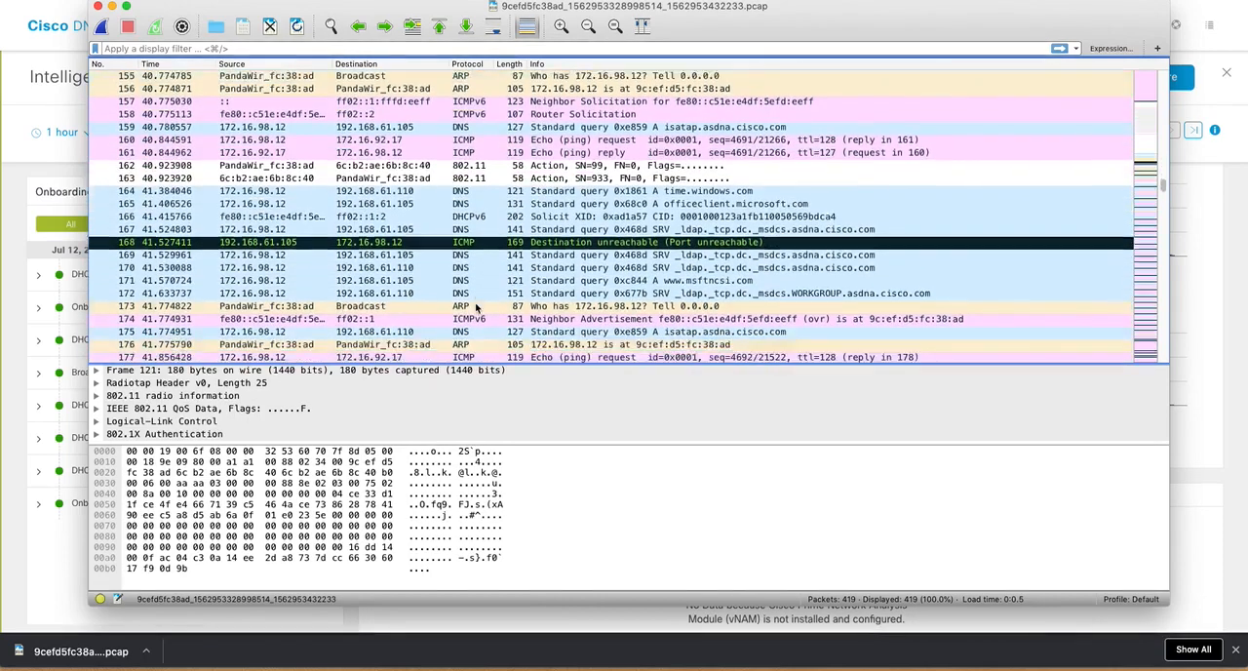
scroll("down", 3)
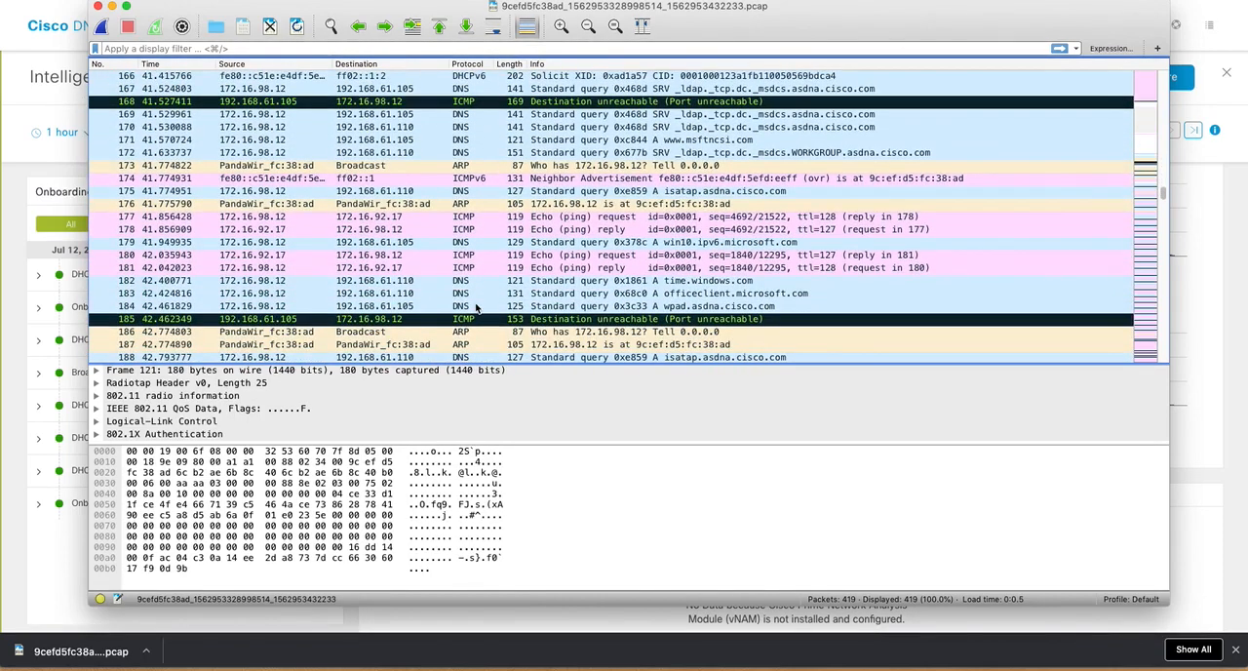
scroll("down", 3)
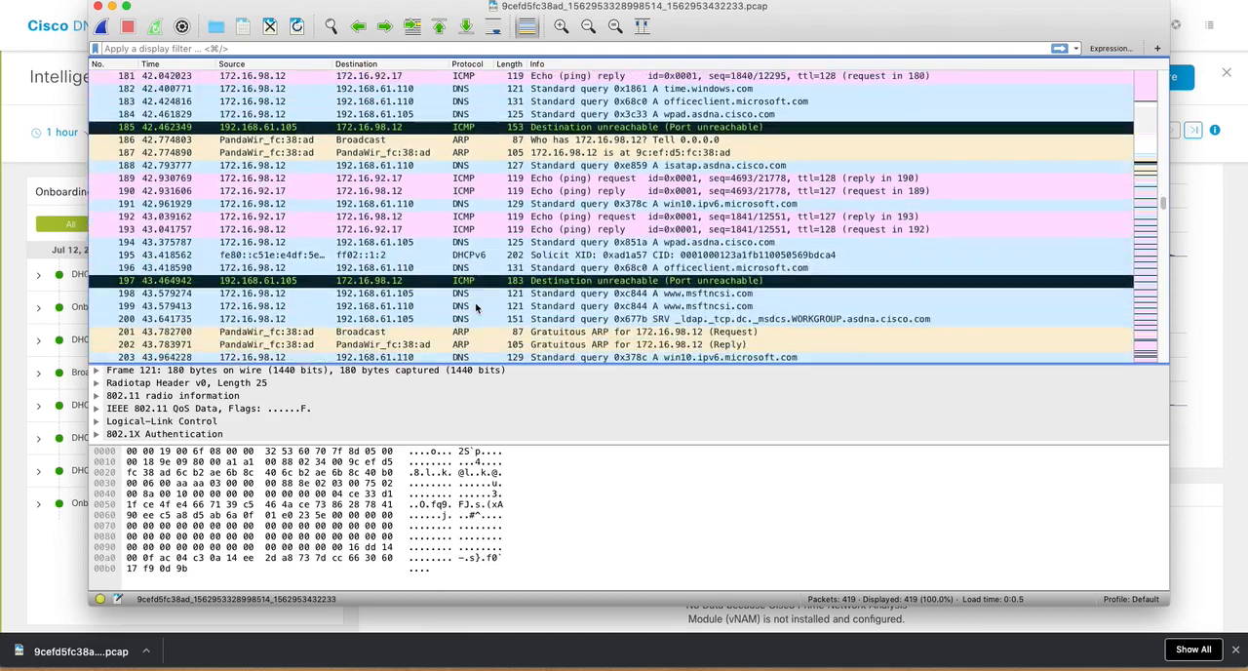
scroll("down", 3)
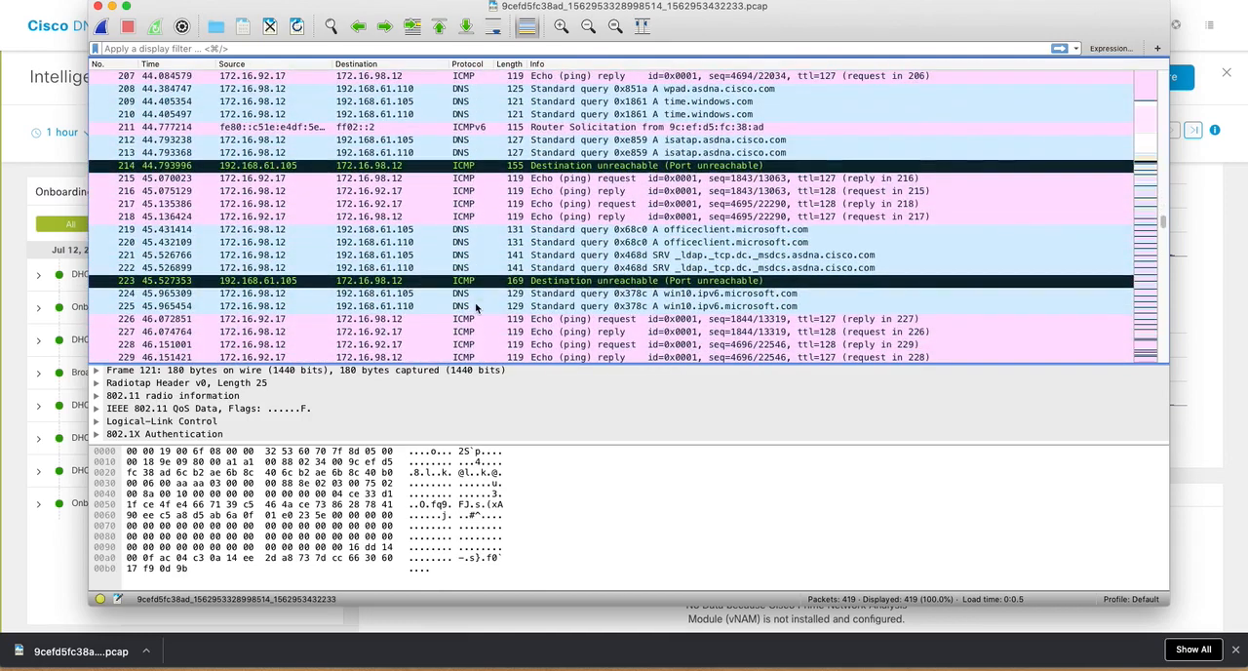